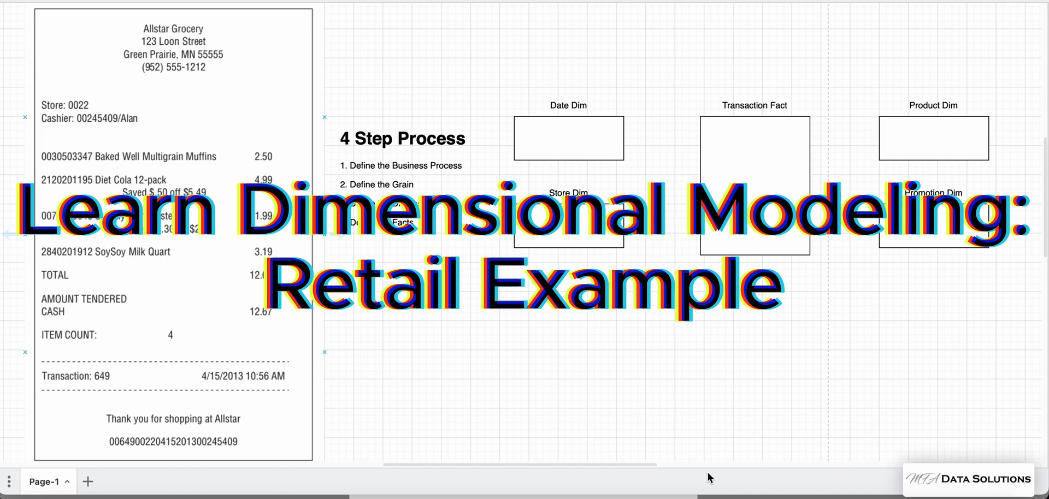
mouse_move(633, 360)
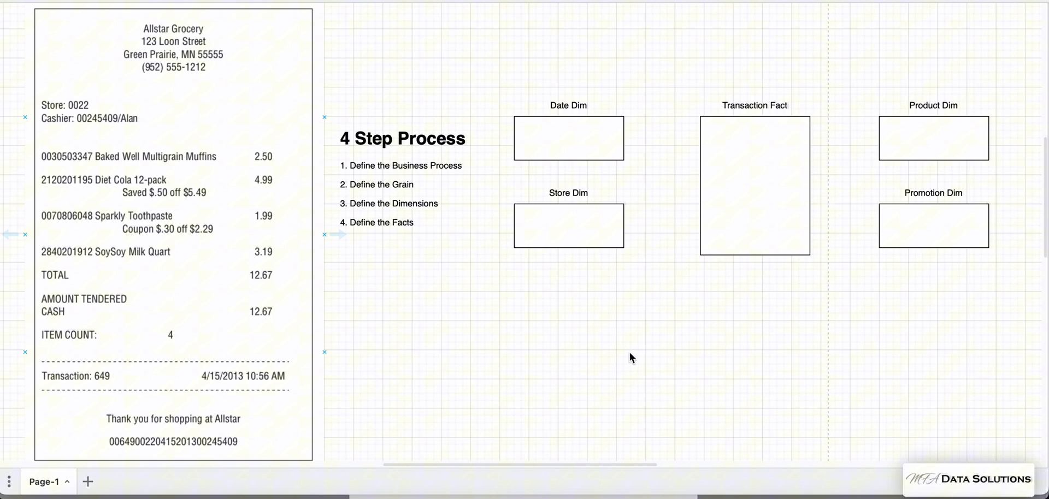
mouse_move(536, 262)
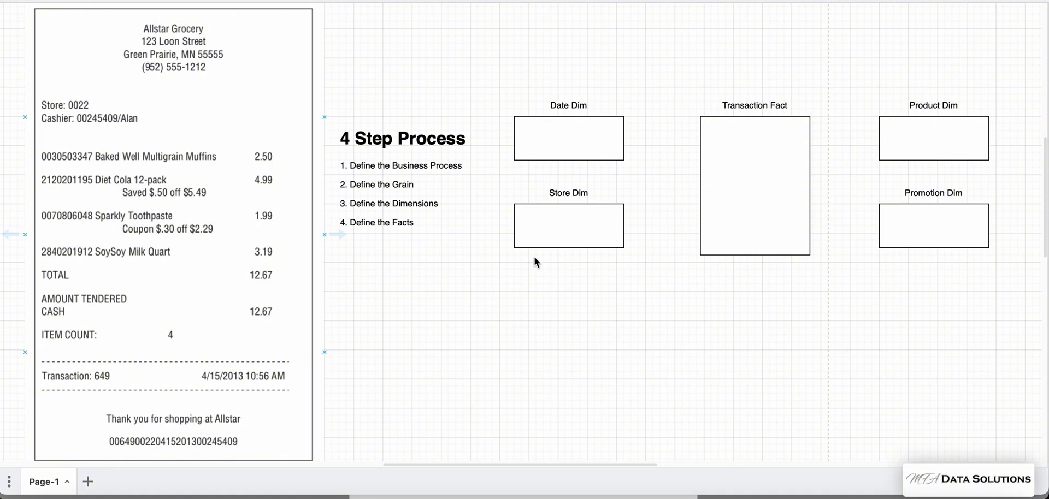
mouse_move(495, 324)
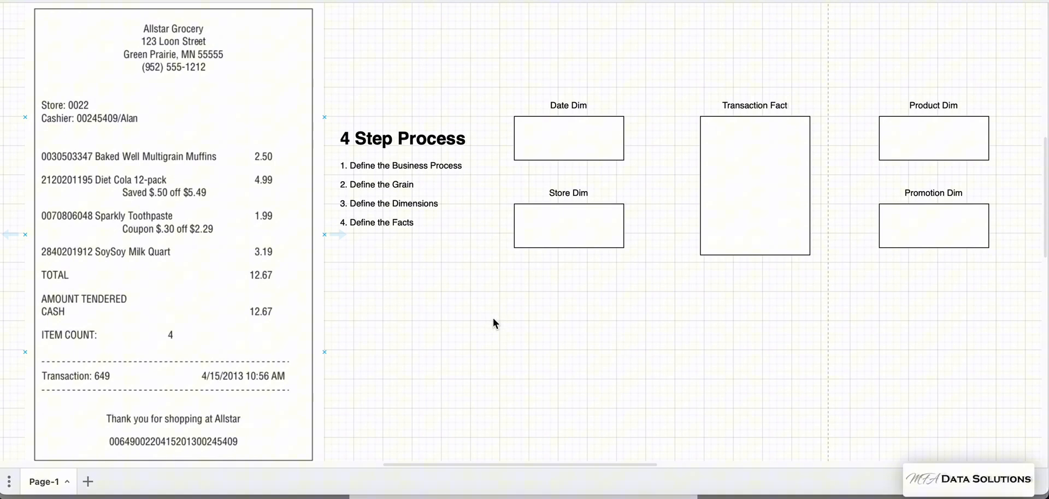
mouse_move(469, 273)
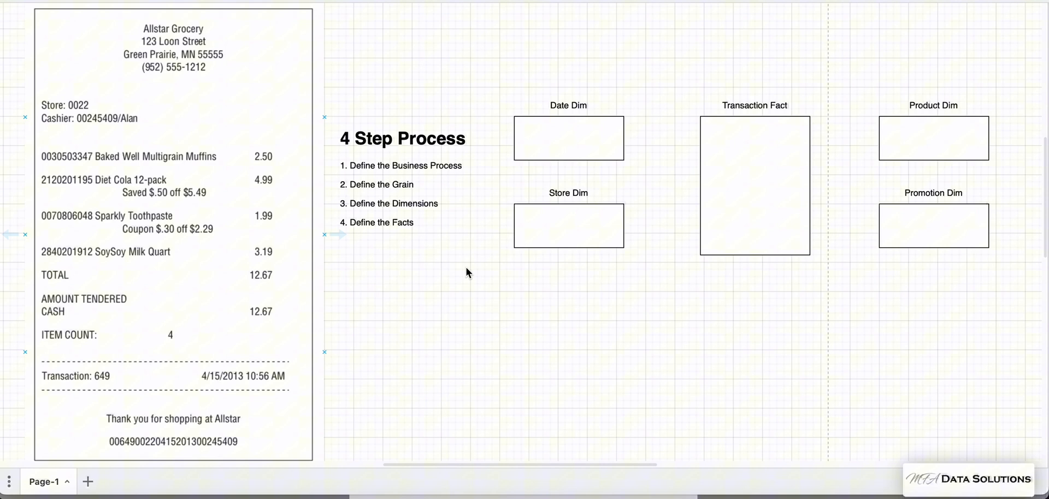
mouse_move(263, 382)
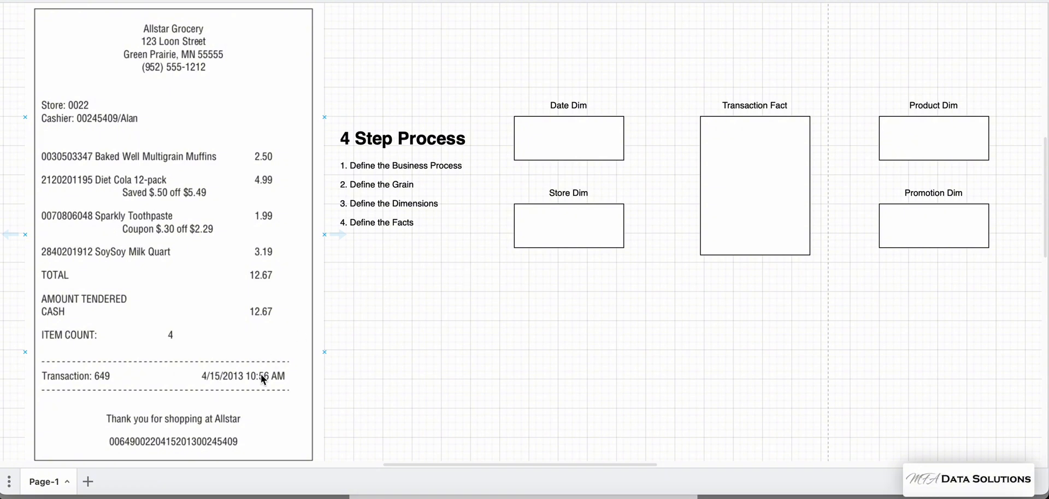
mouse_move(247, 382)
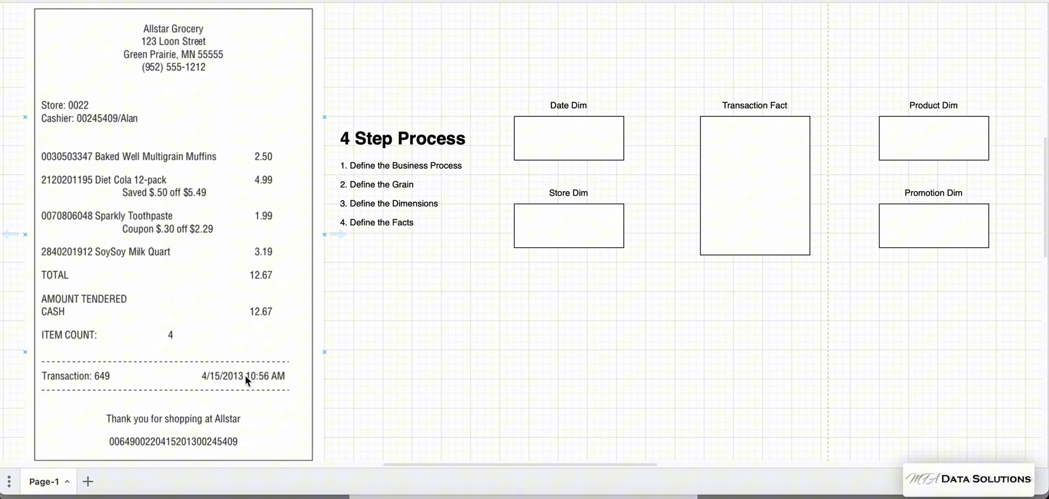
mouse_move(375, 347)
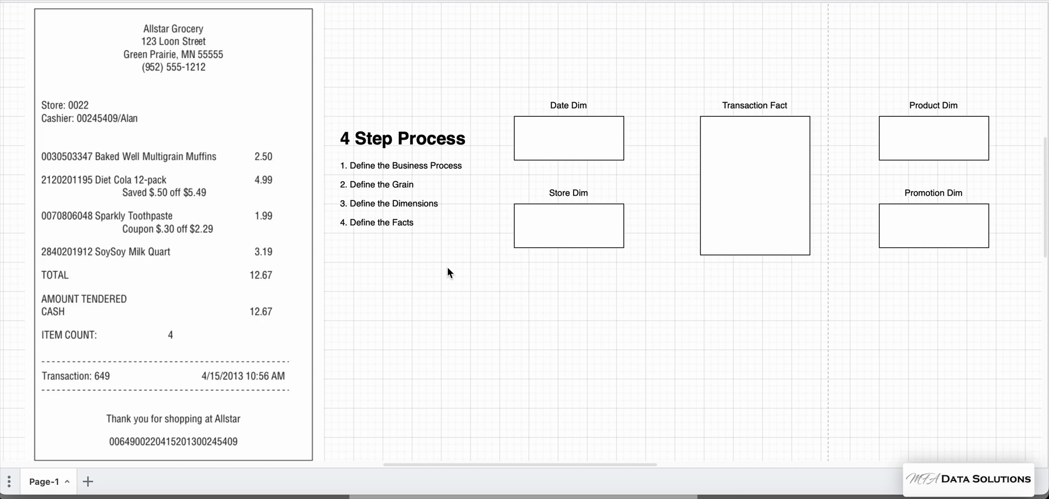
- Select shapes and toolbar controls on the diagram canvas
click(418, 175)
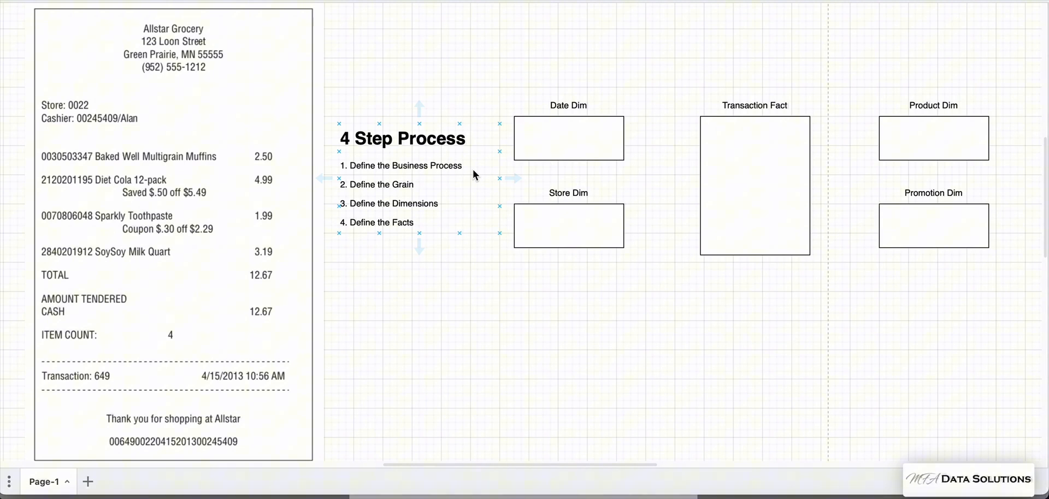
click(441, 277)
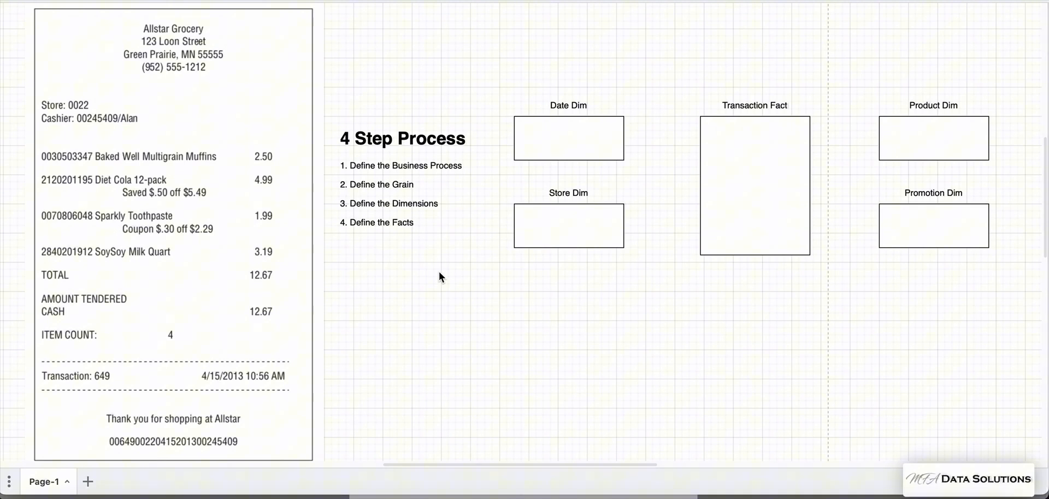
mouse_move(458, 360)
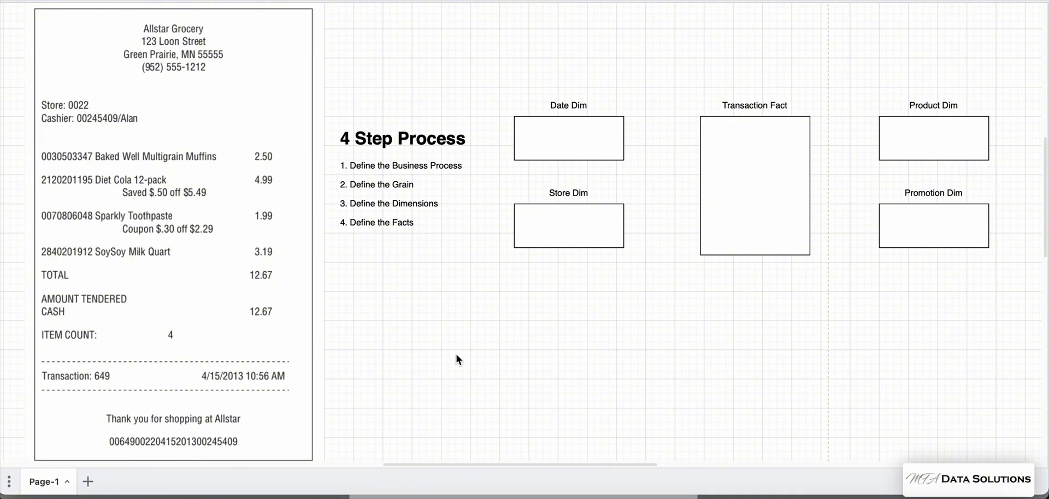
click(106, 102)
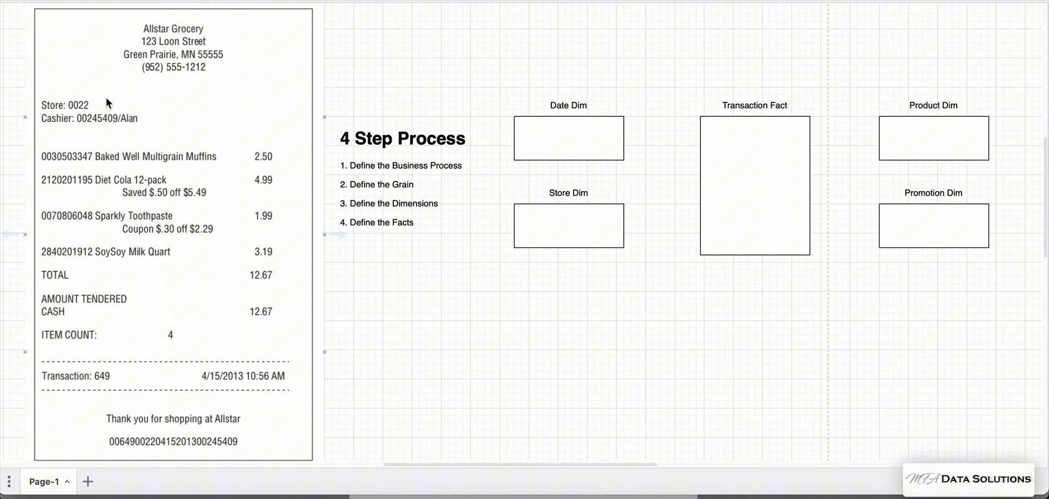
mouse_move(473, 339)
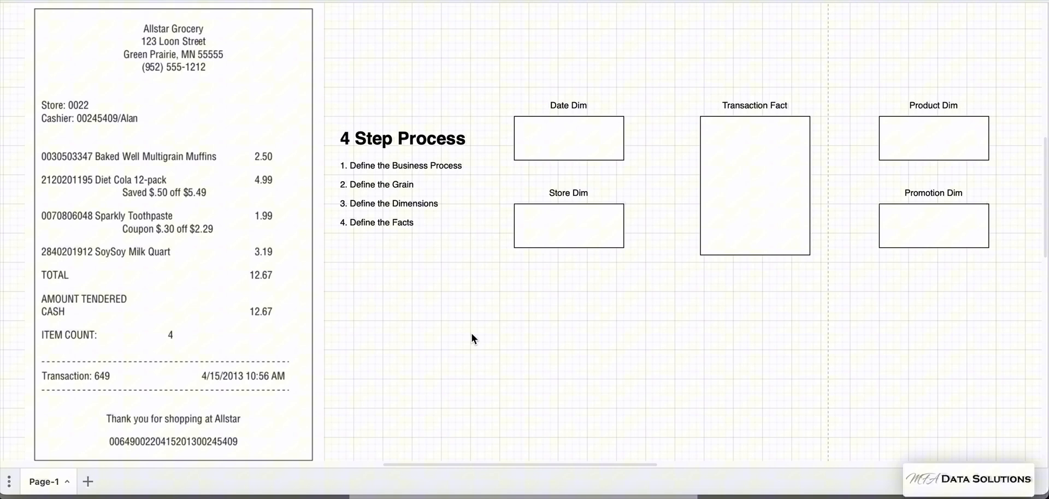
mouse_move(492, 266)
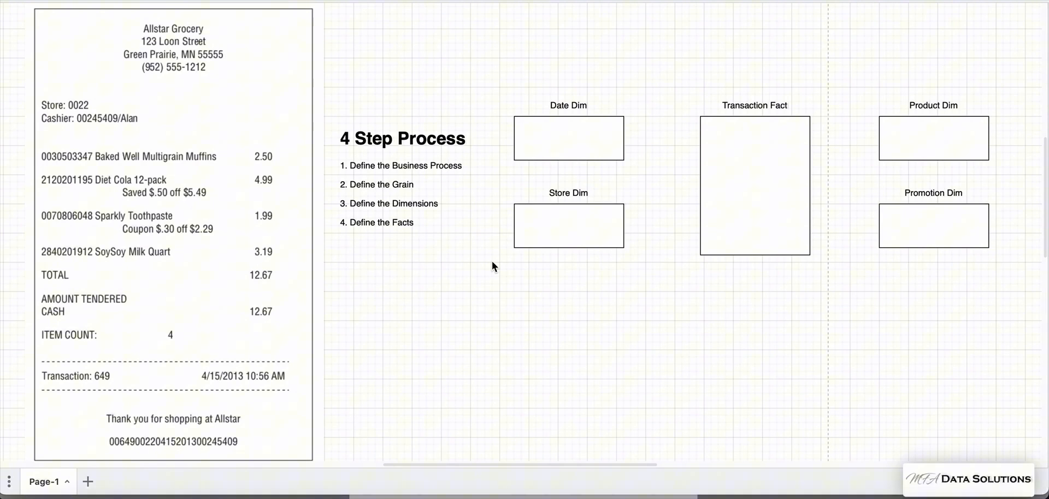
click(765, 192)
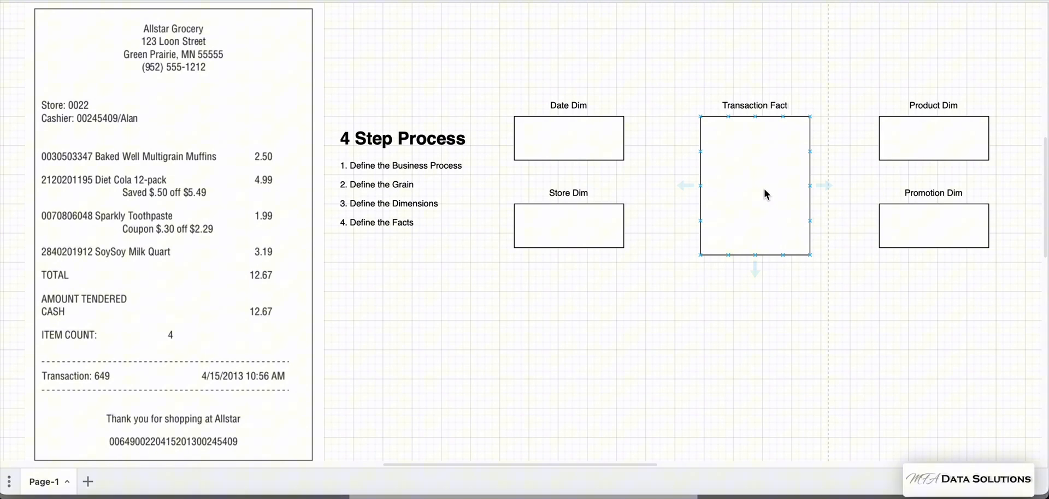
click(865, 70)
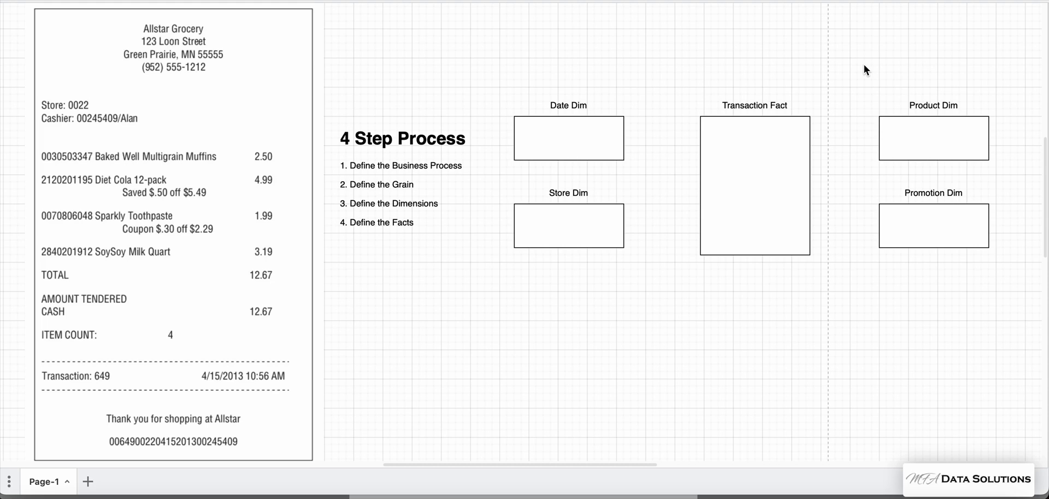
click(385, 177)
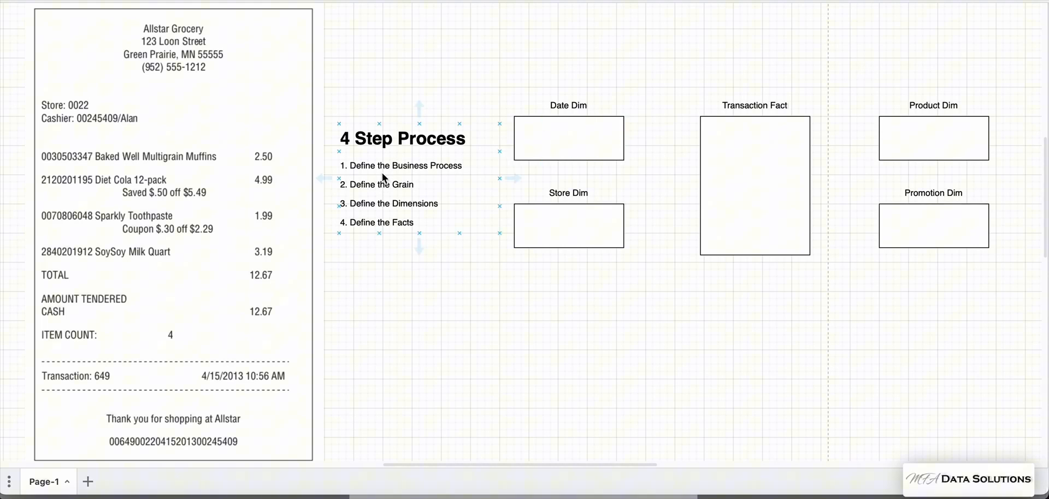
mouse_move(306, 190)
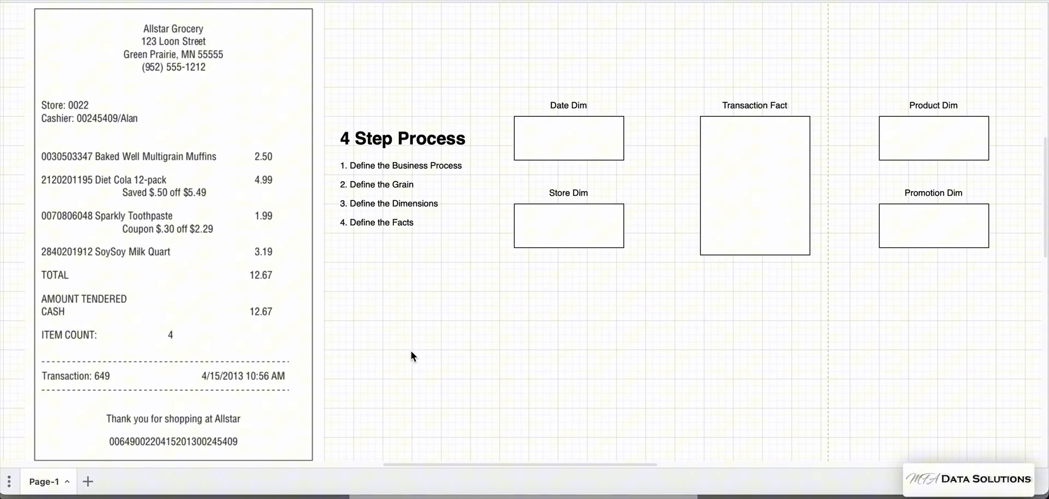
click(409, 185)
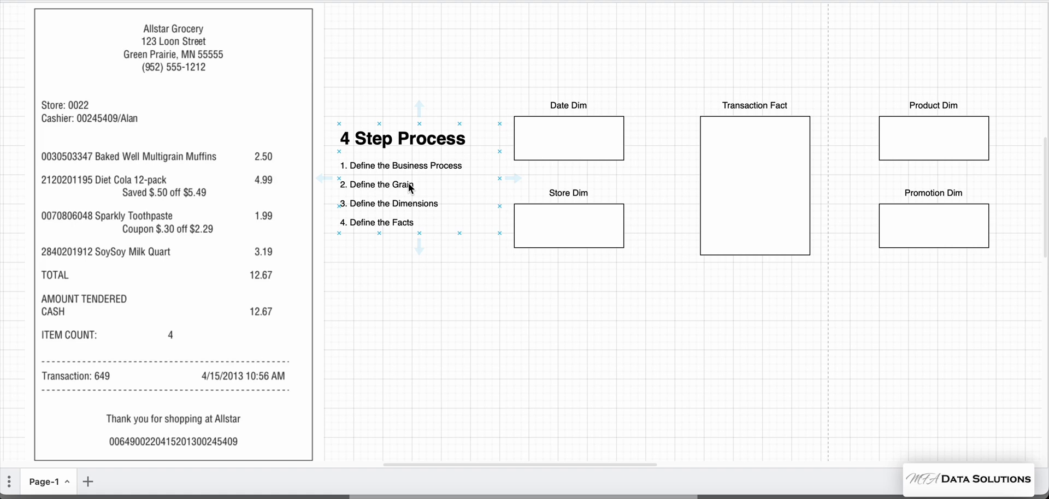
click(442, 379)
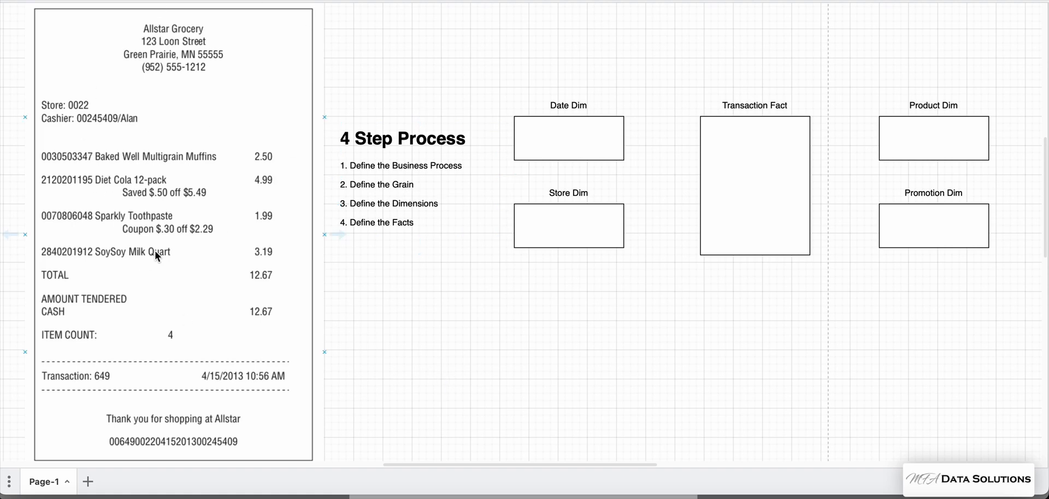
mouse_move(266, 259)
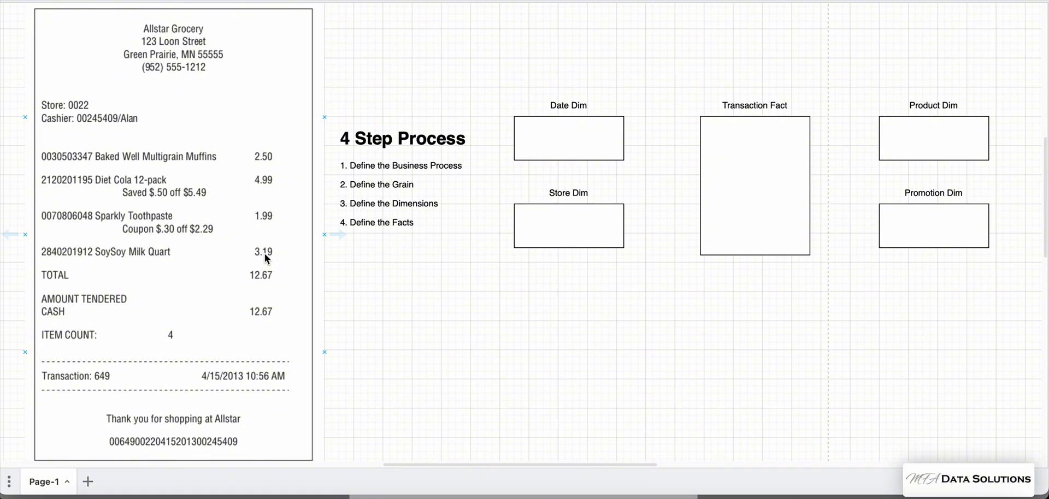
mouse_move(192, 43)
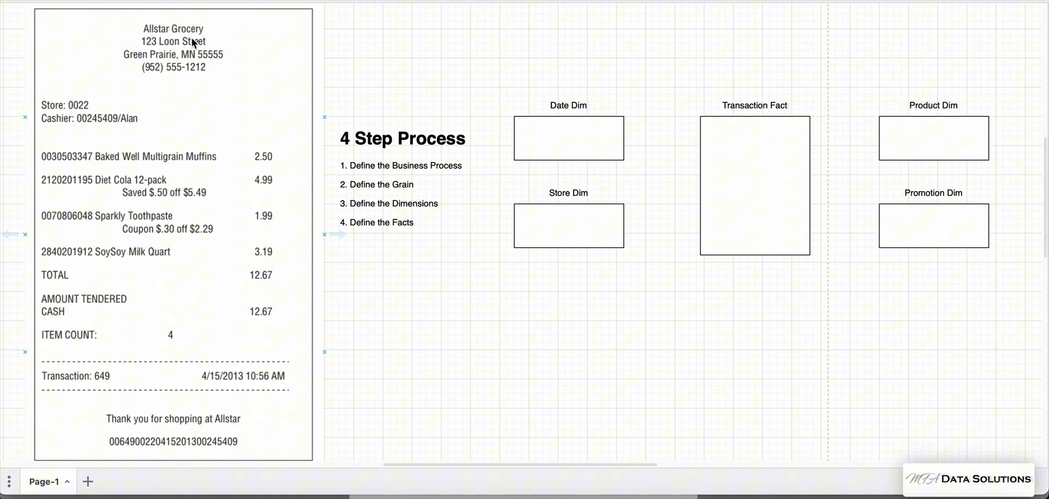
mouse_move(184, 54)
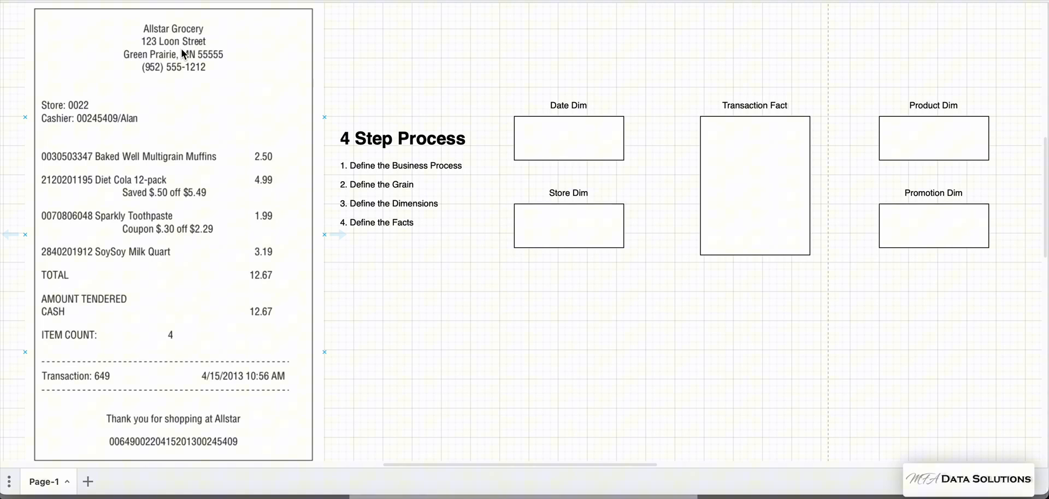
mouse_move(191, 44)
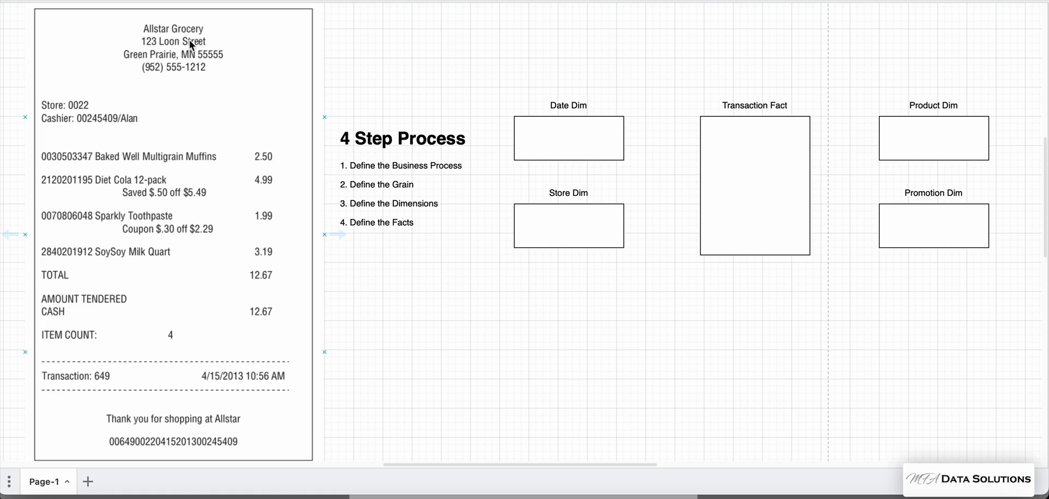
mouse_move(306, 114)
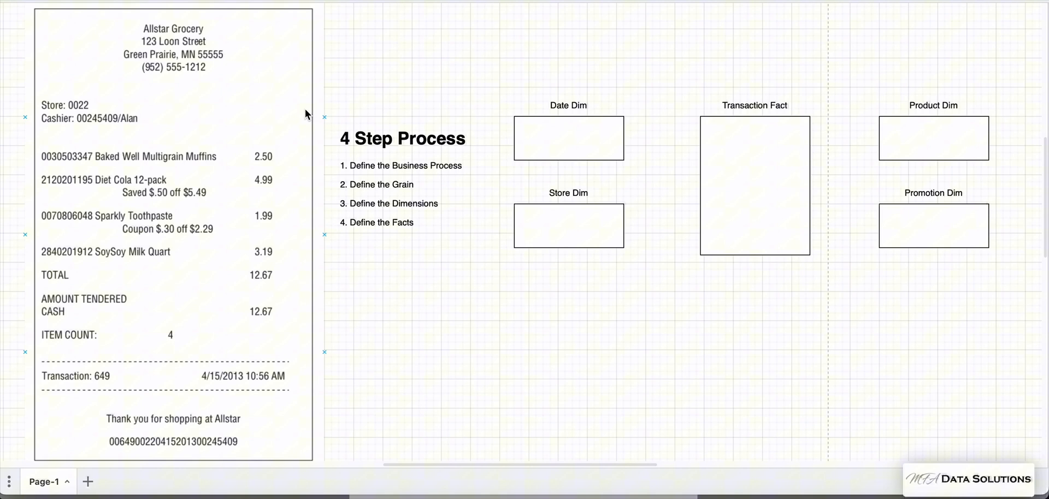
mouse_move(155, 44)
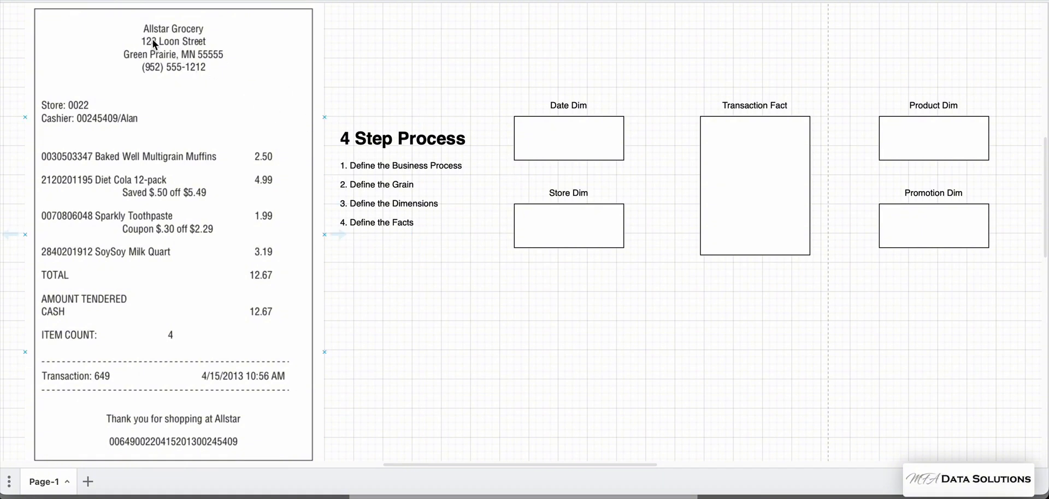
mouse_move(220, 75)
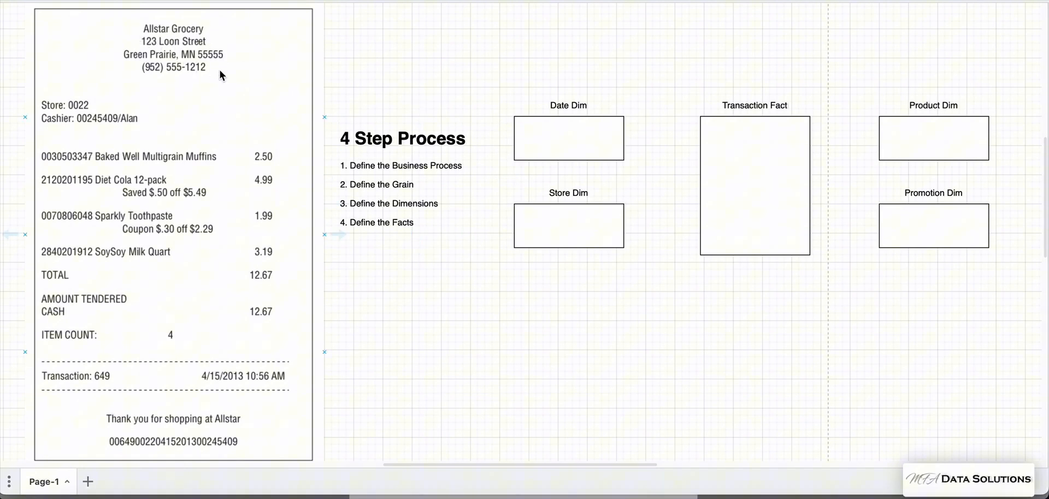
mouse_move(82, 113)
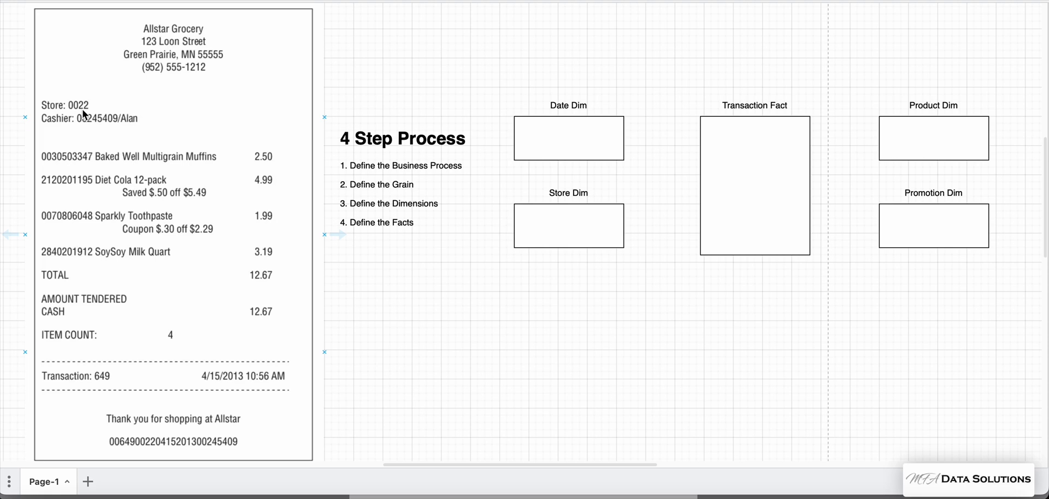
- Type Store Key, Chain Name, Store #, Address and Phone # into the Store Dim box
click(568, 226)
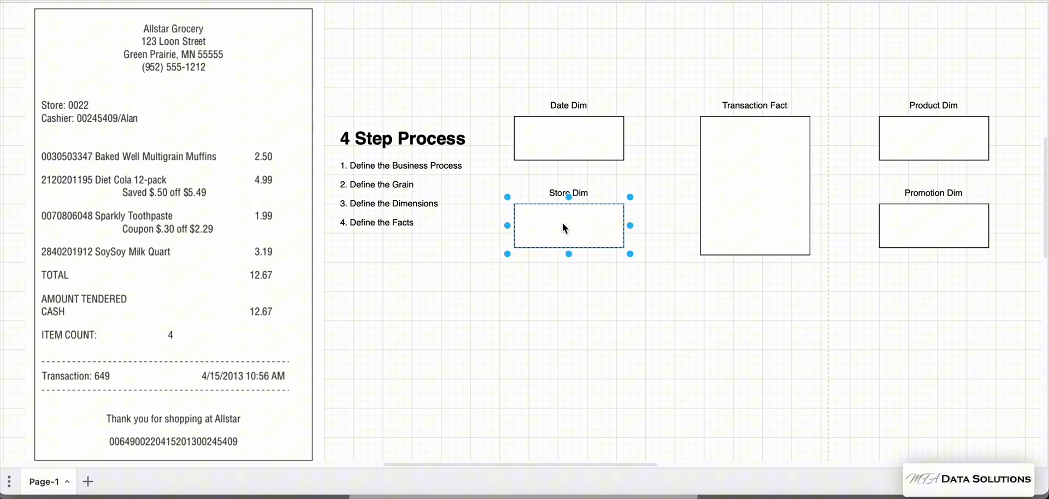
text(Ste)
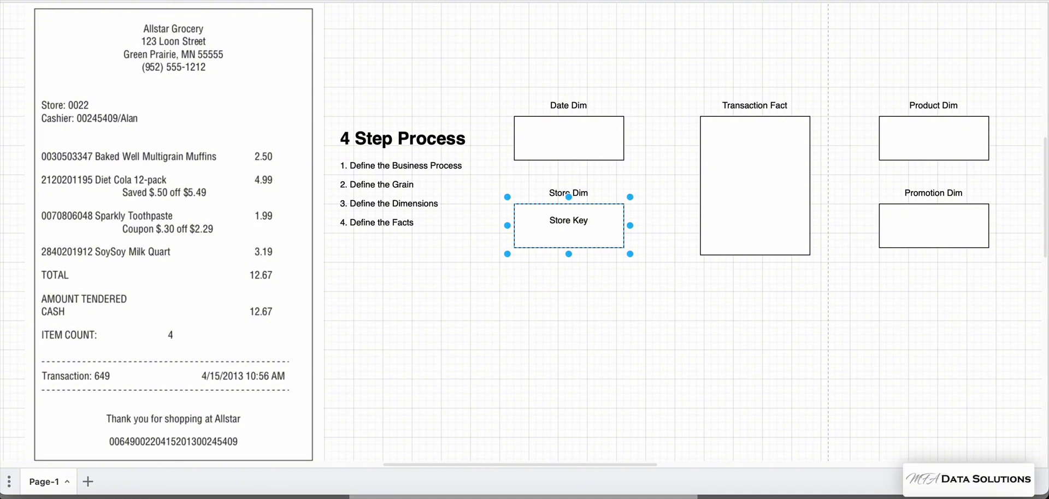
text(Chain)
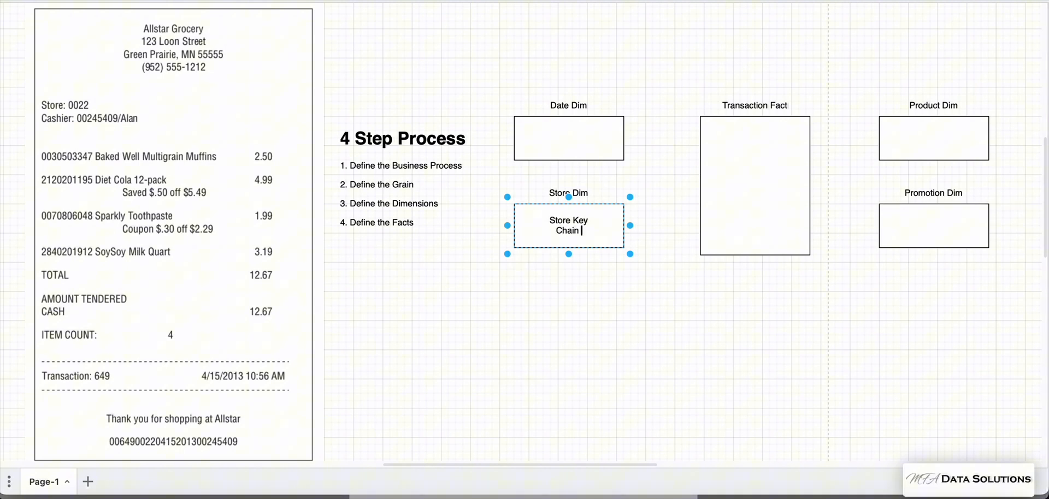
text(Name)
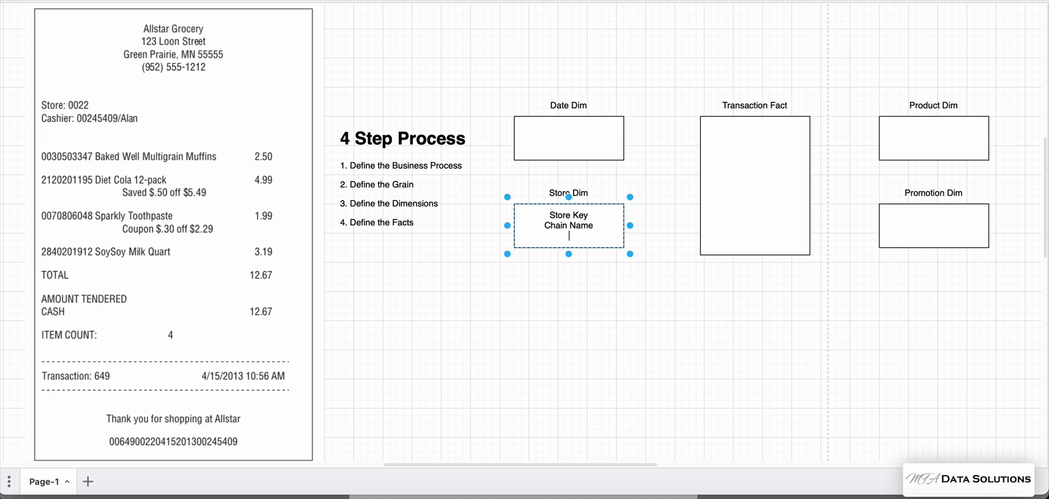
text(Store #)
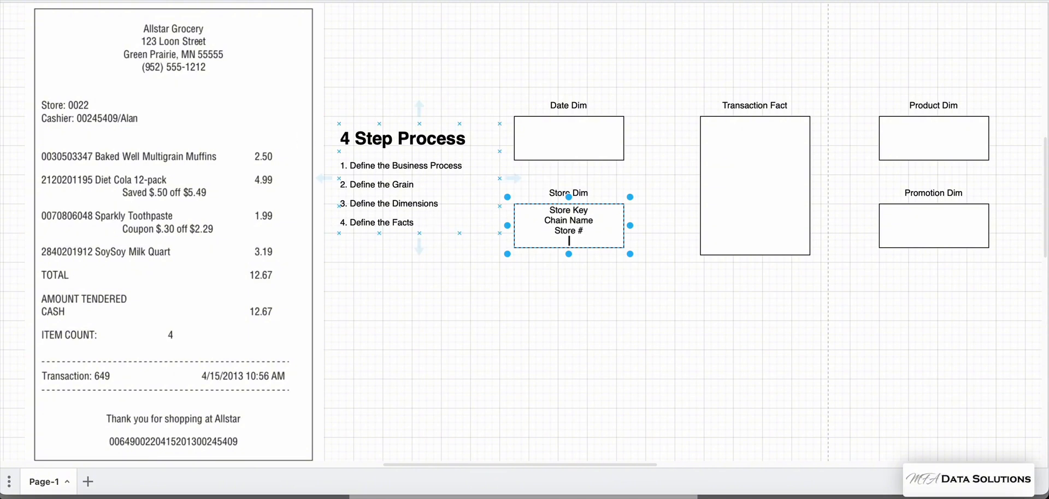
text(Address)
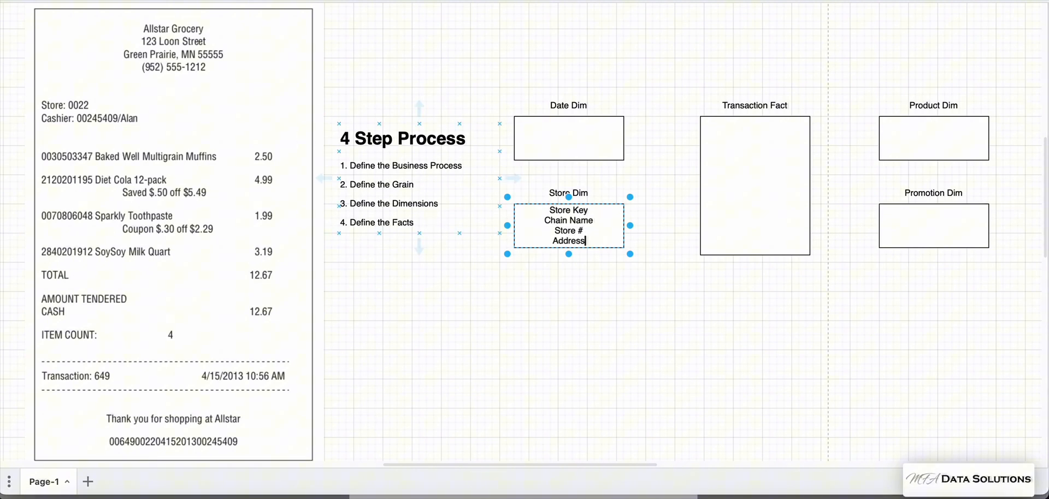
text(Phone #)
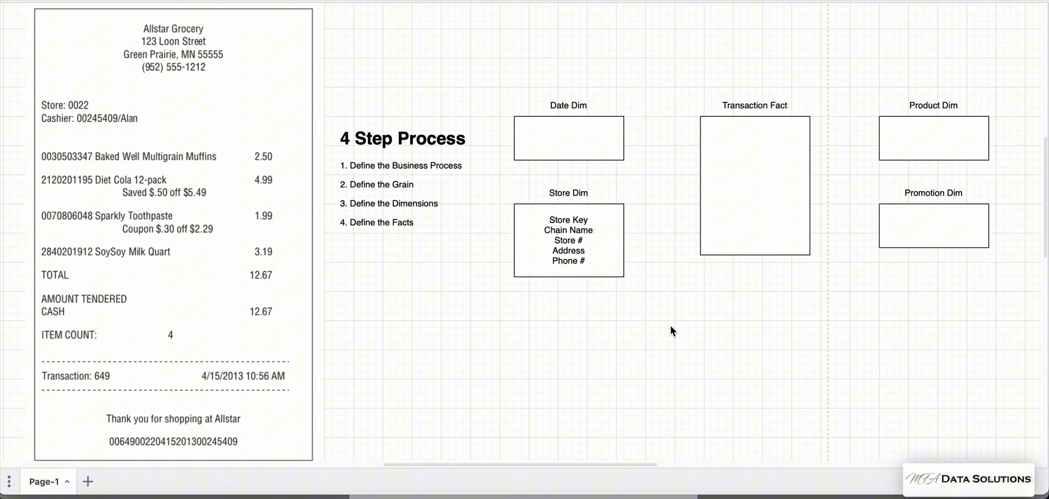
- Enter Product Key (PK) as the first attribute of Product Dim
click(216, 176)
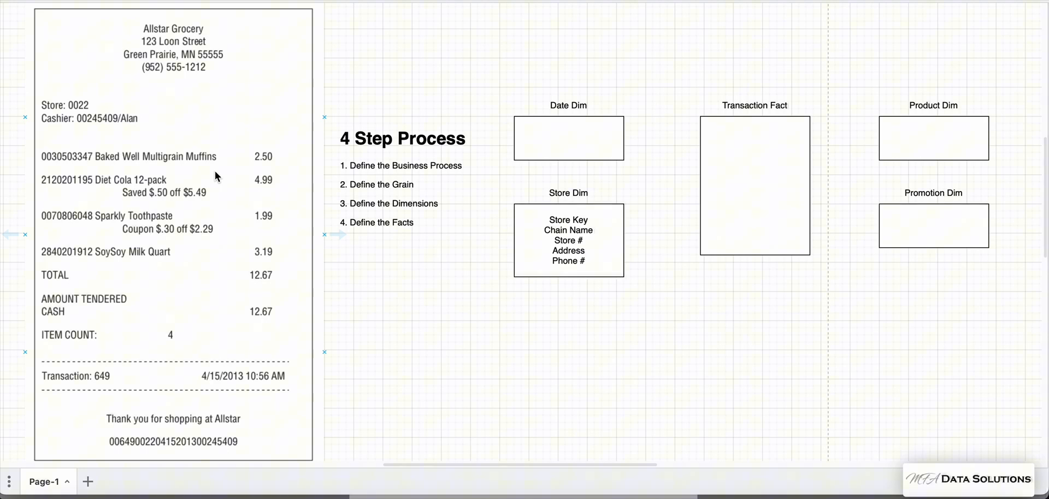
mouse_move(166, 159)
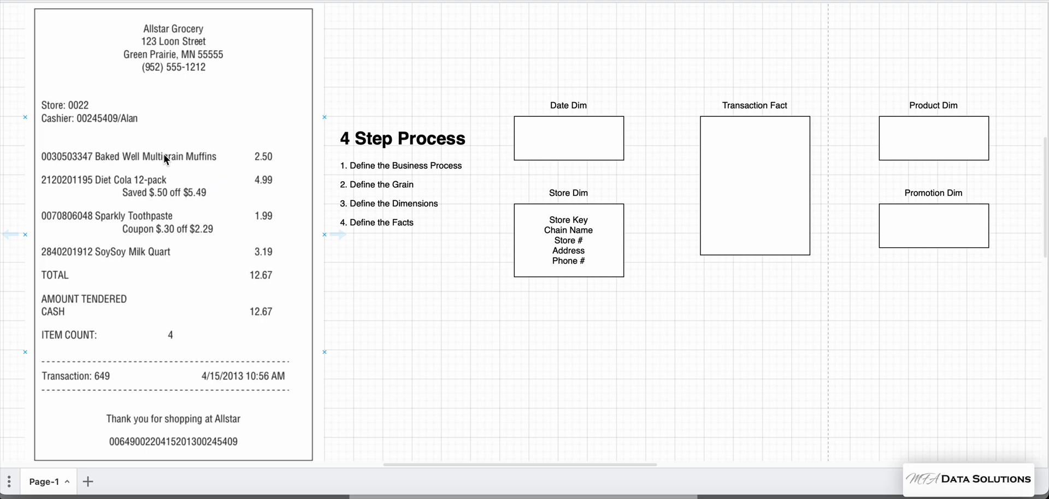
click(933, 138)
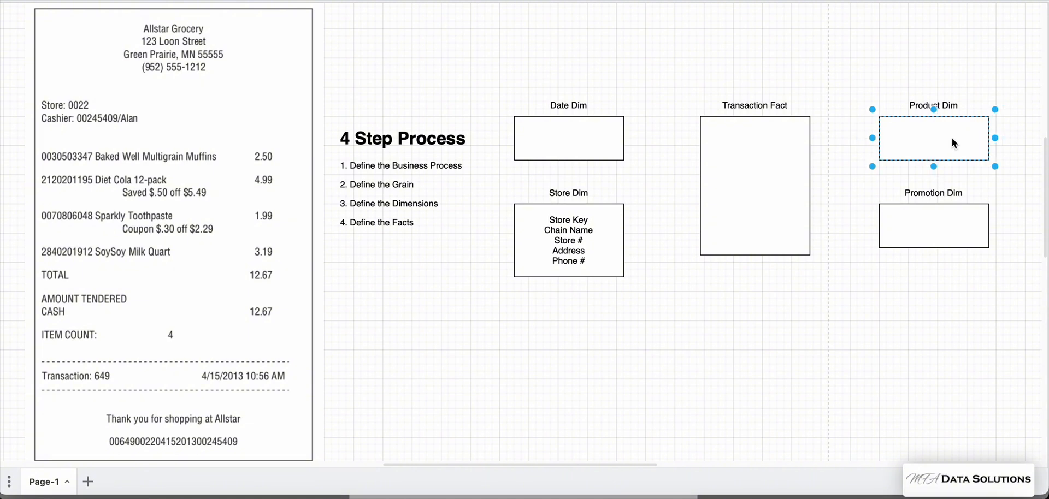
text(Product Key)
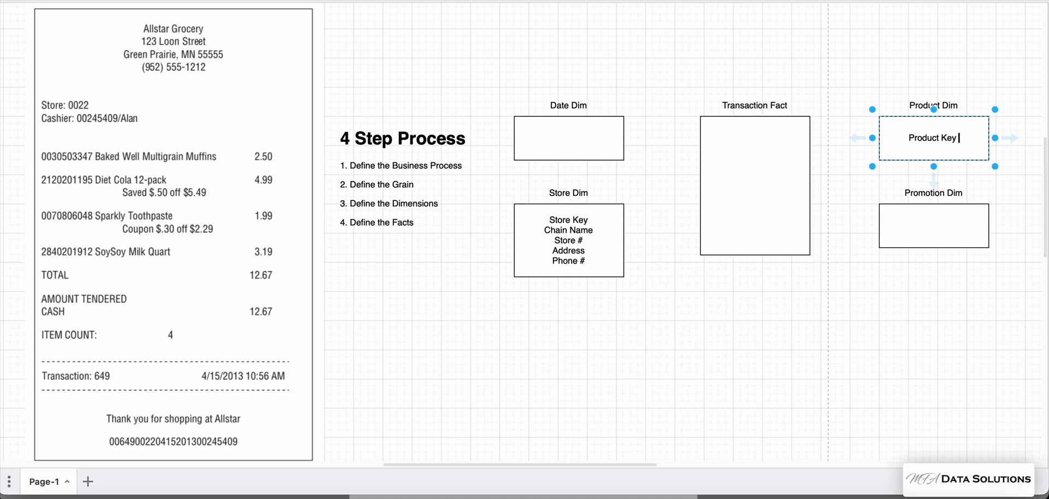
text((PK))
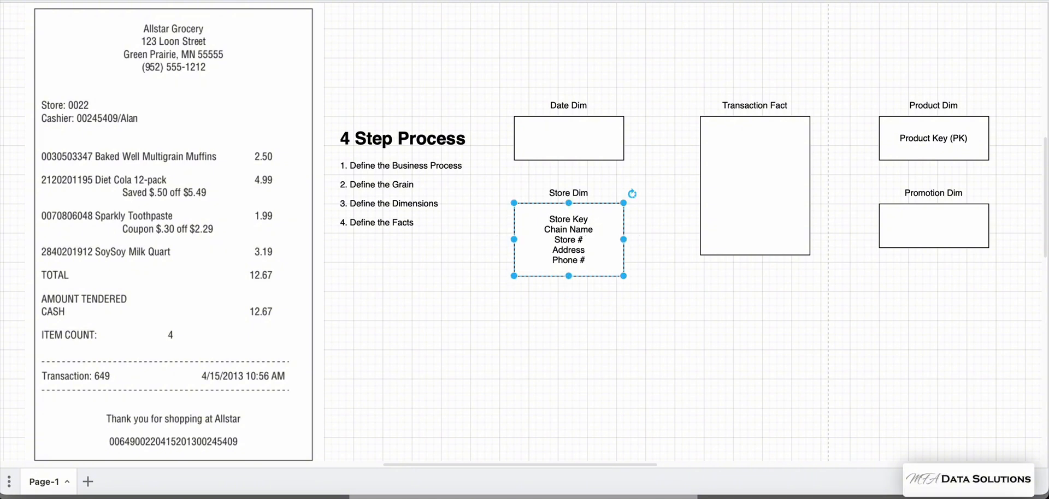
- Append (PK) after Store Key in the Store Dim box
double_click(568, 239)
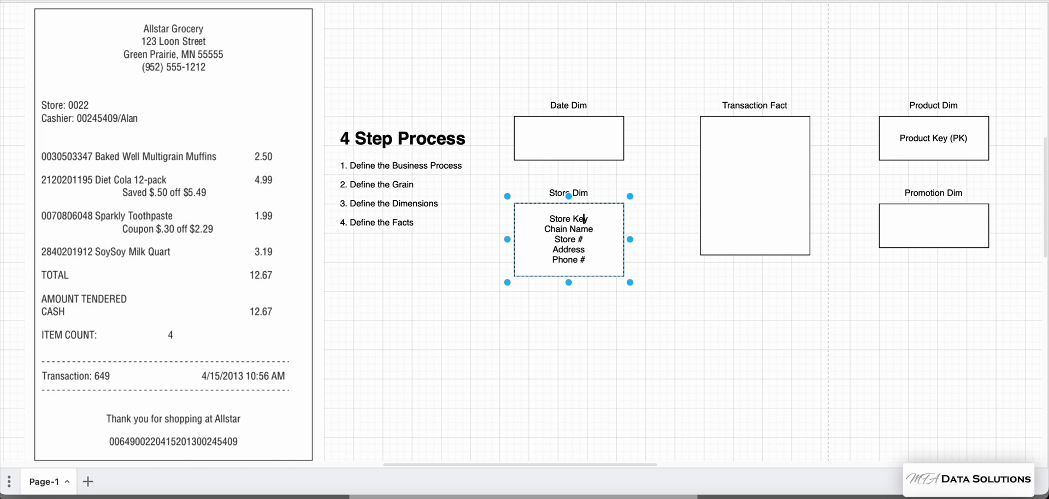
text((PK)
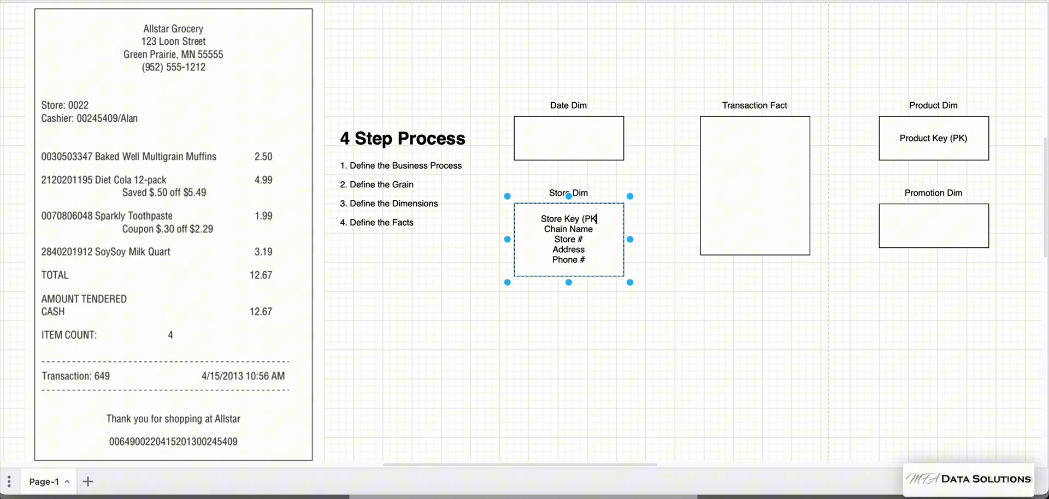
click(961, 141)
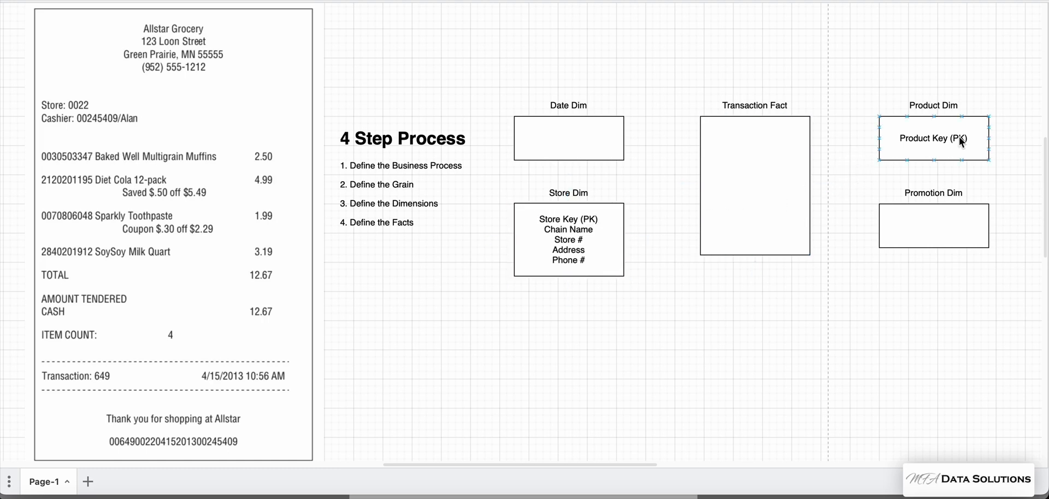
- Add Product Name and Product Category lines under Product Key (PK)
double_click(933, 138)
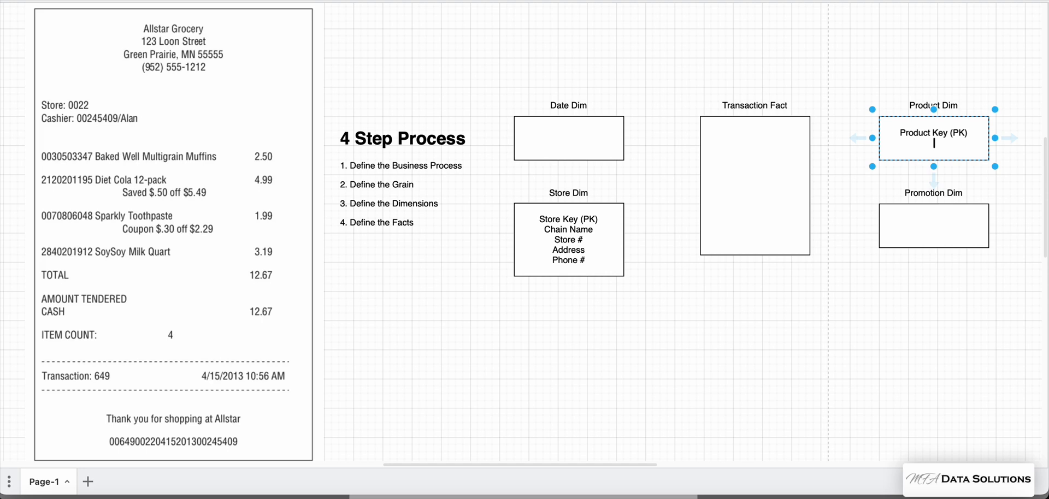
text(Product Name)
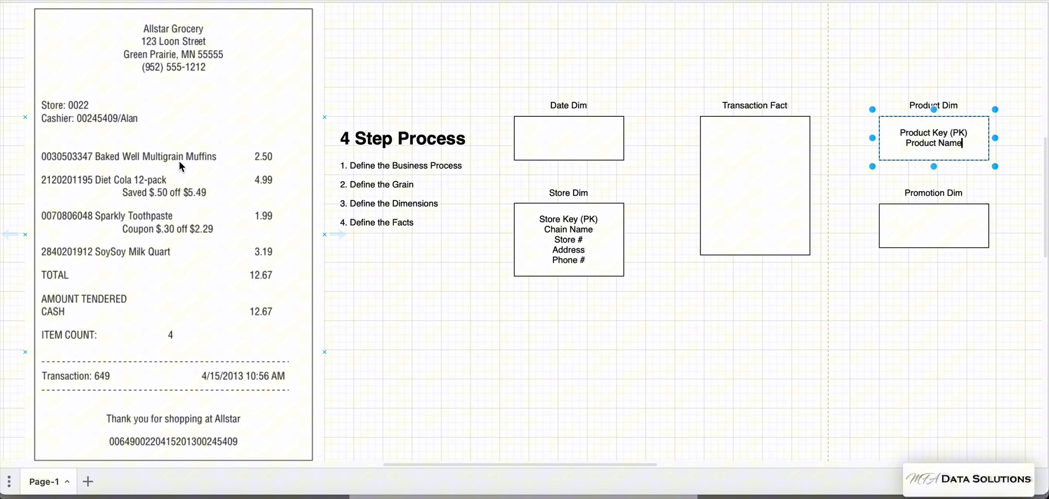
mouse_move(206, 194)
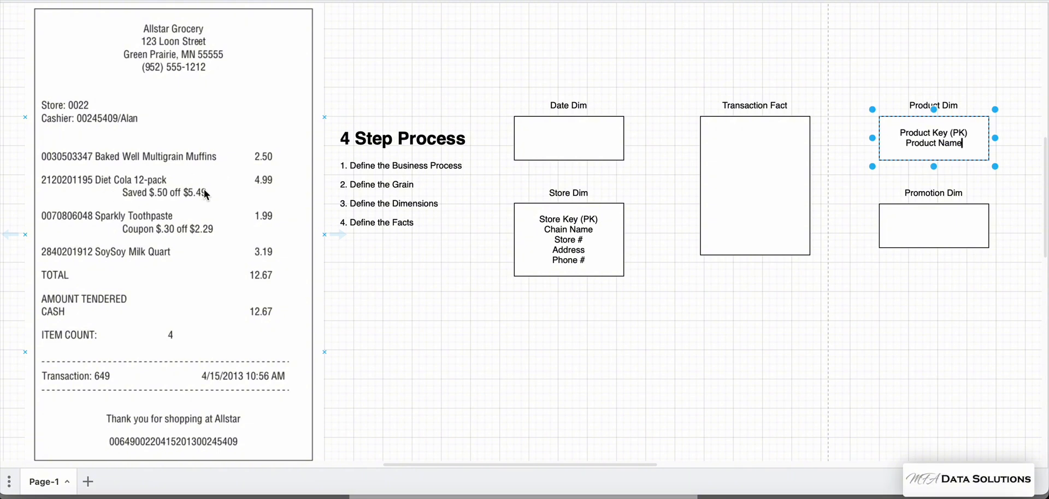
mouse_move(176, 267)
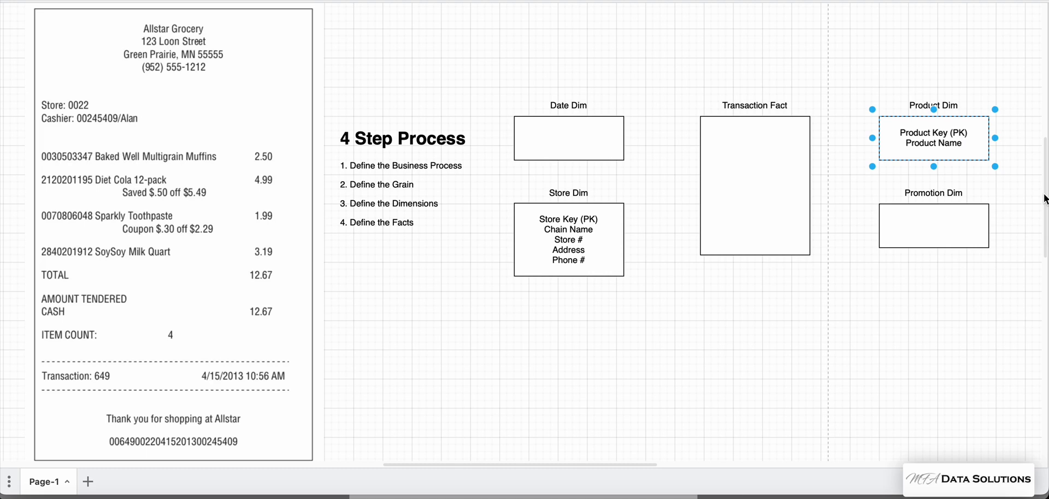
click(933, 225)
text(P)
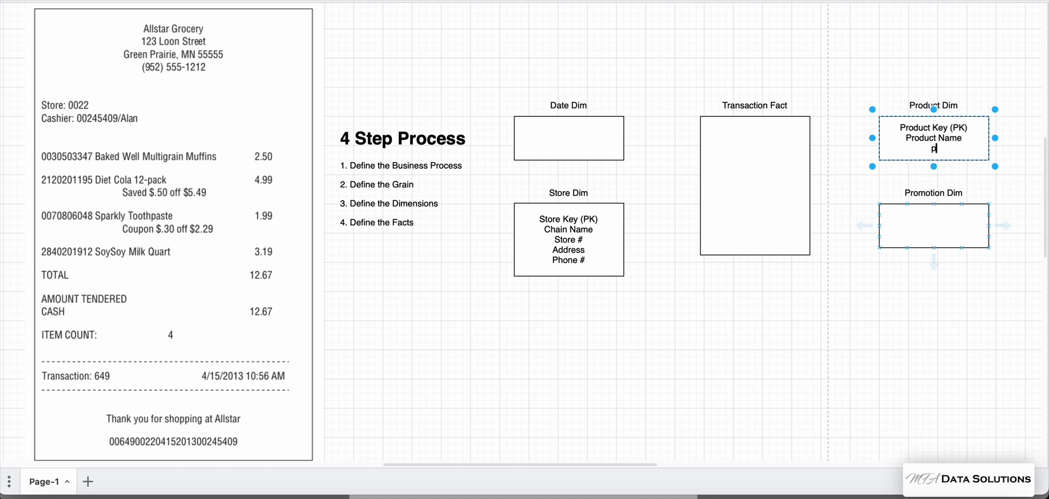
text(roduct Category)
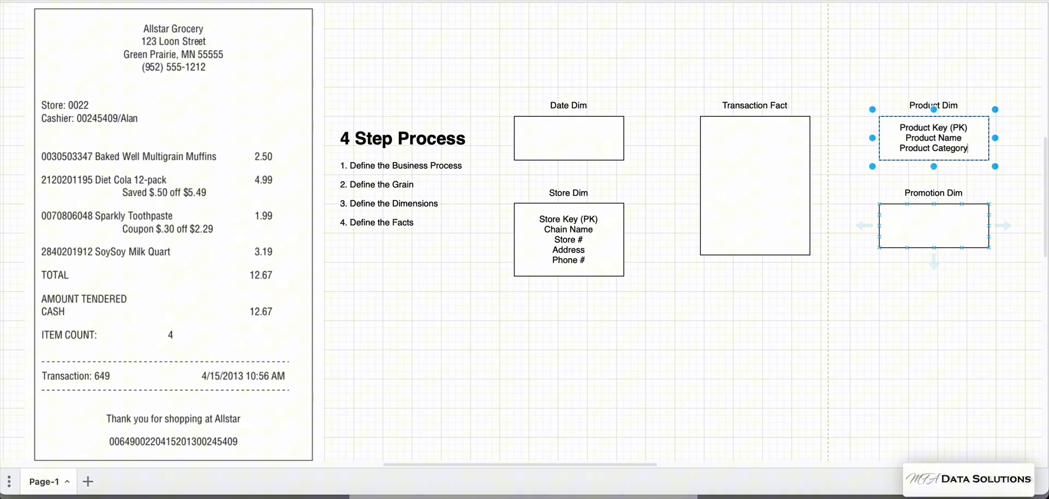
double_click(933, 148)
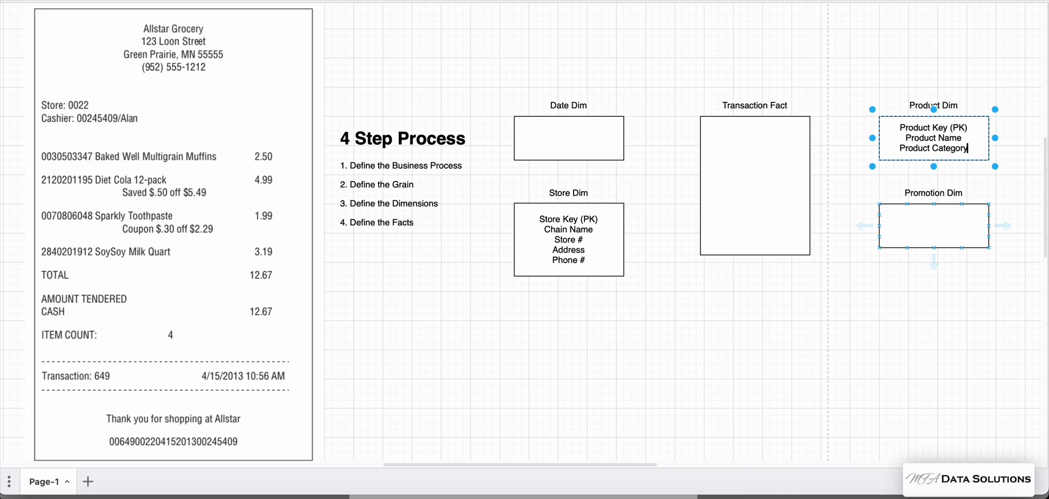
click(924, 60)
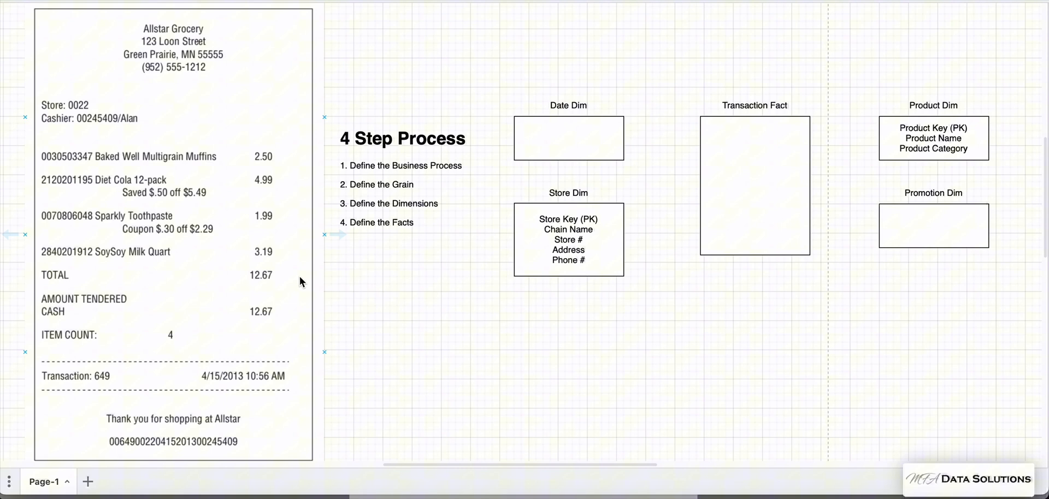
mouse_move(155, 204)
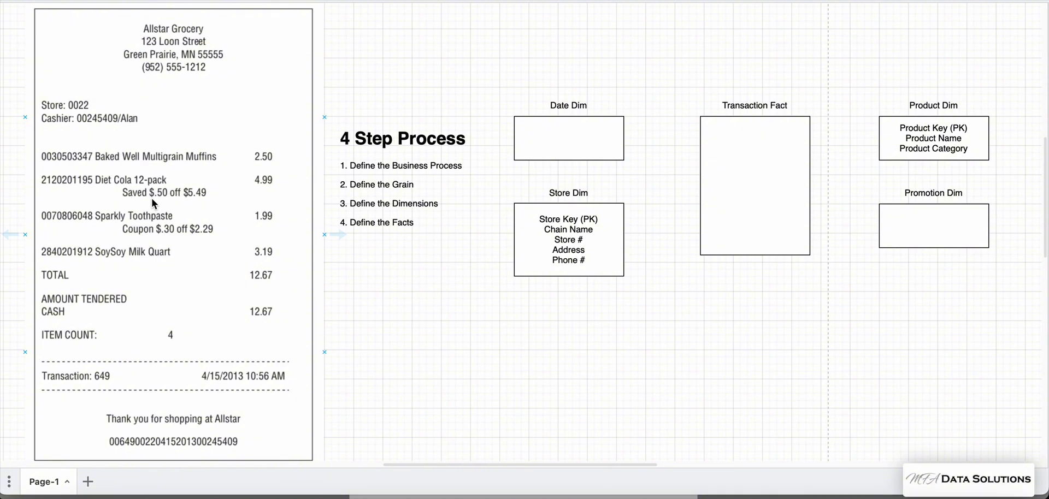
mouse_move(148, 217)
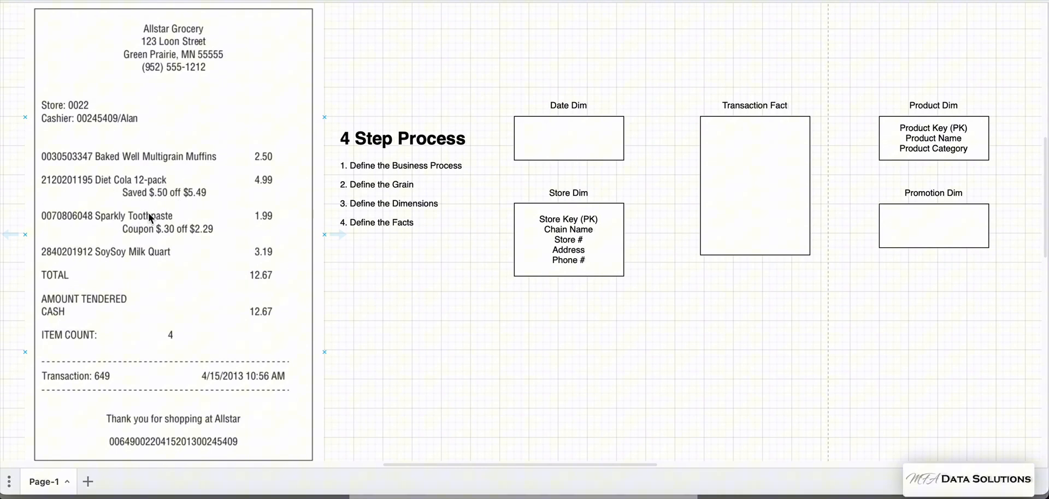
mouse_move(182, 204)
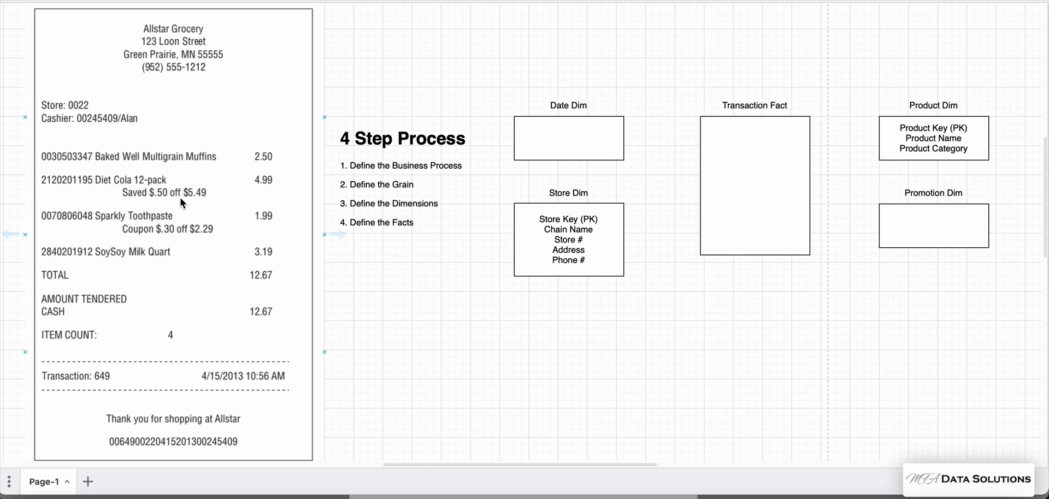
mouse_move(161, 201)
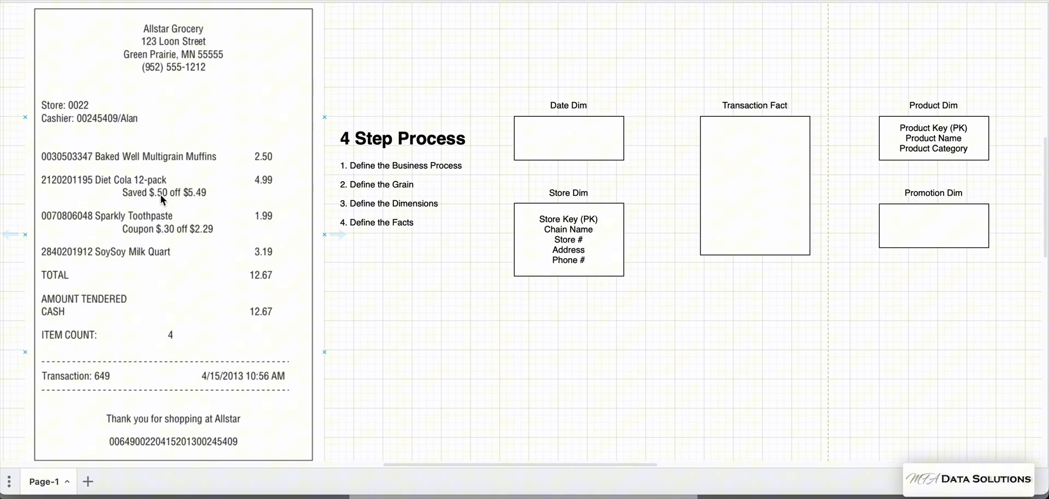
mouse_move(226, 202)
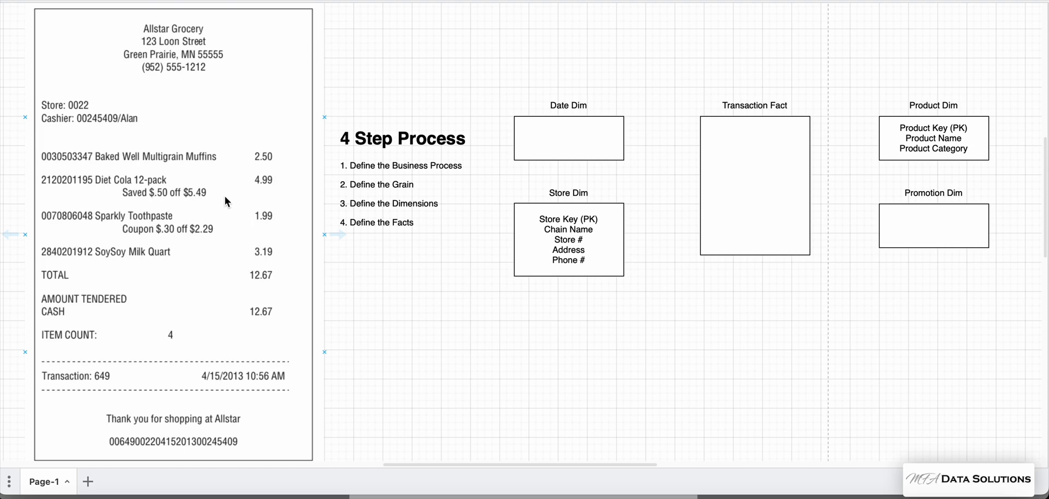
mouse_move(227, 202)
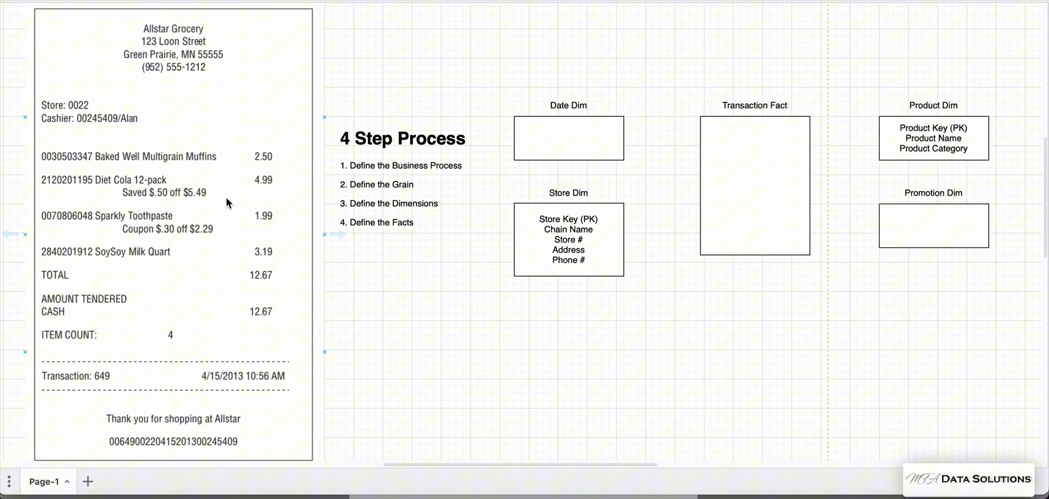
- Select the empty Transaction Fact box, then the empty Promotion Dim box
click(757, 179)
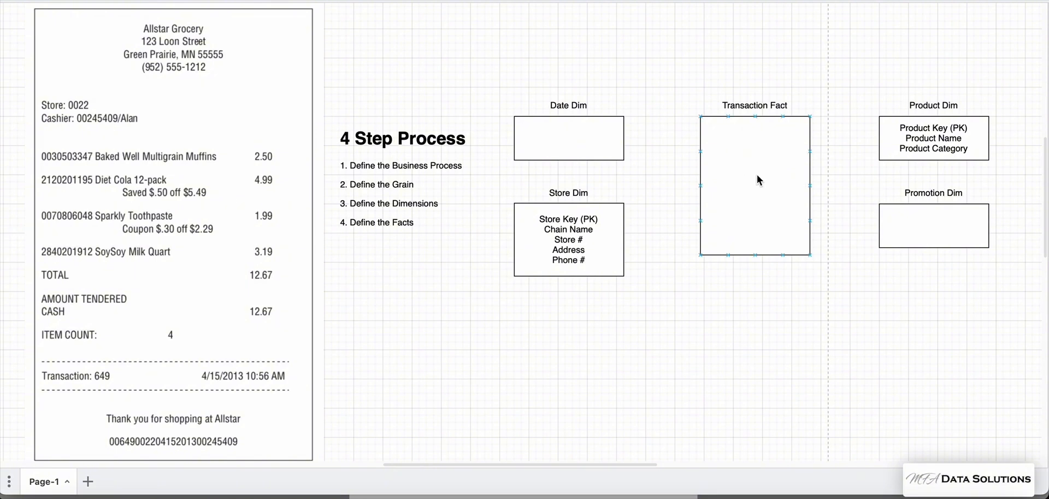
click(943, 231)
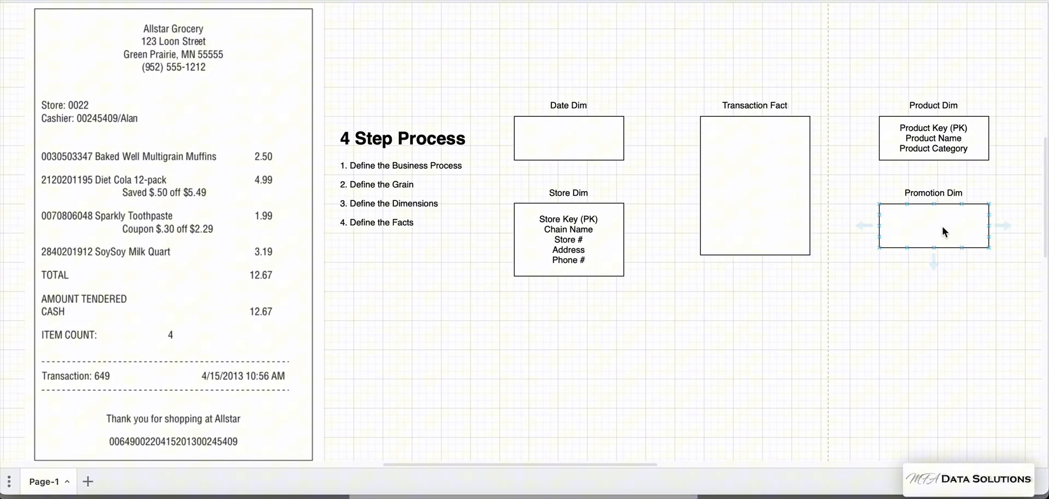
- Type Promo Key (PK), Promo Name and Promo Term into Promotion Dim
double_click(934, 226)
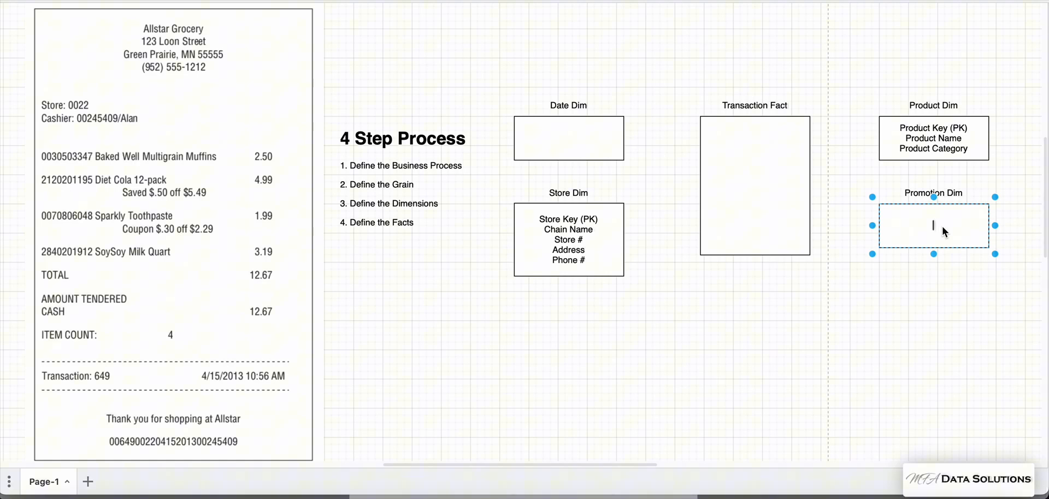
text(Pro)
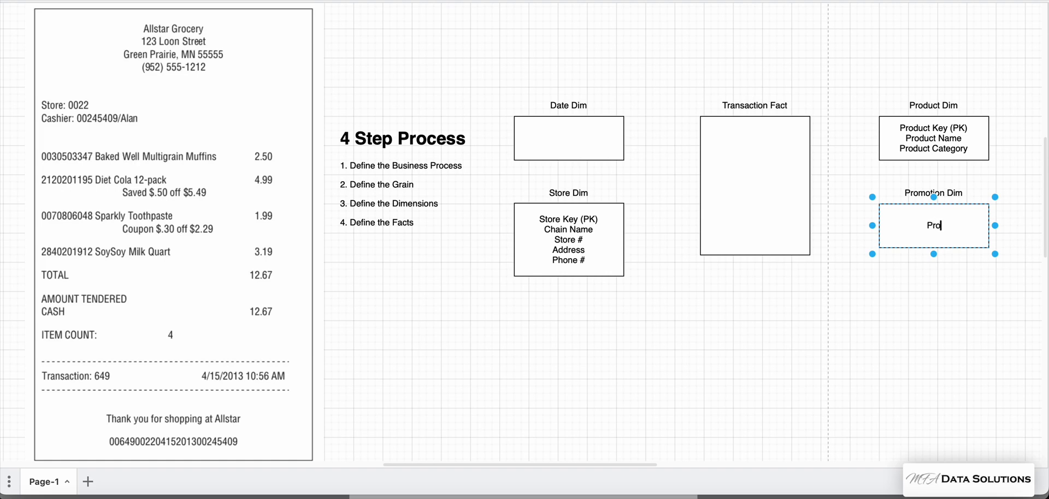
text(mo Key ()
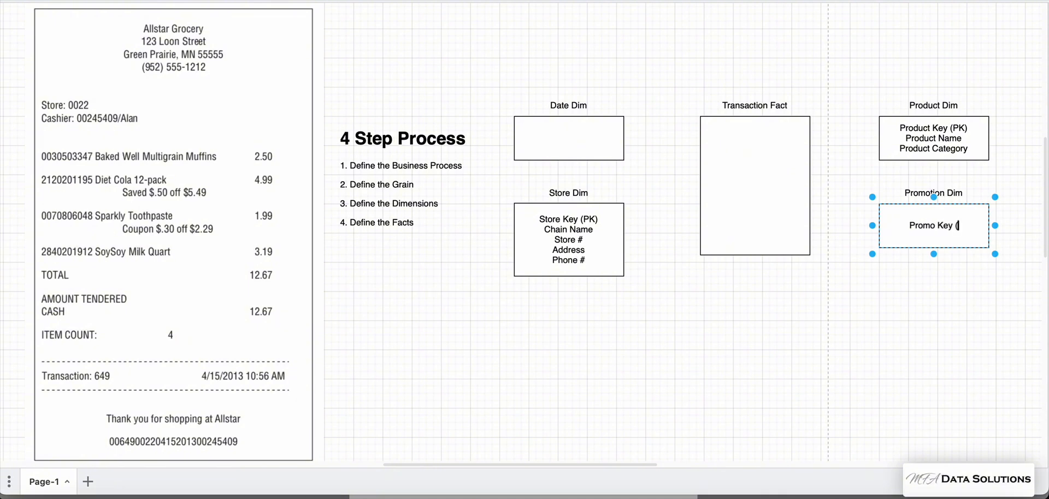
text(PK))
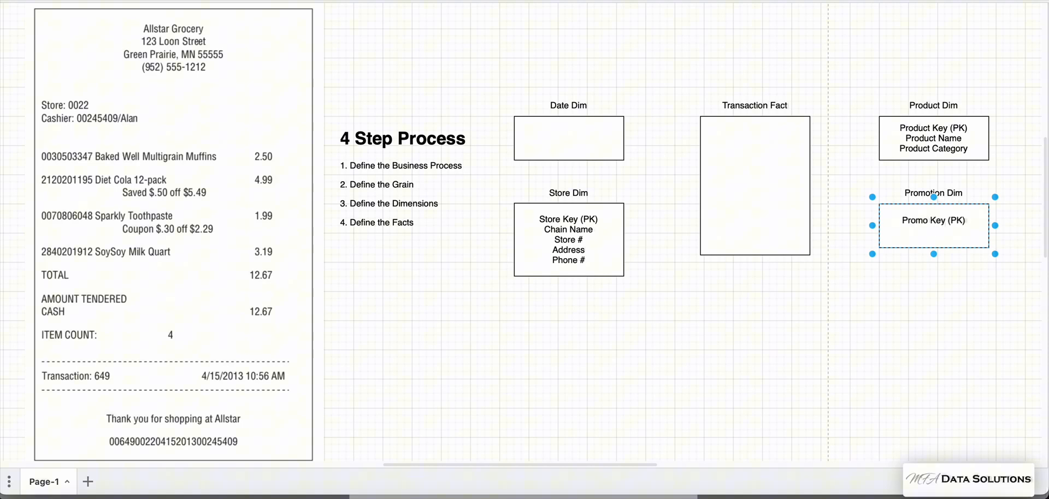
text(Promo Name)
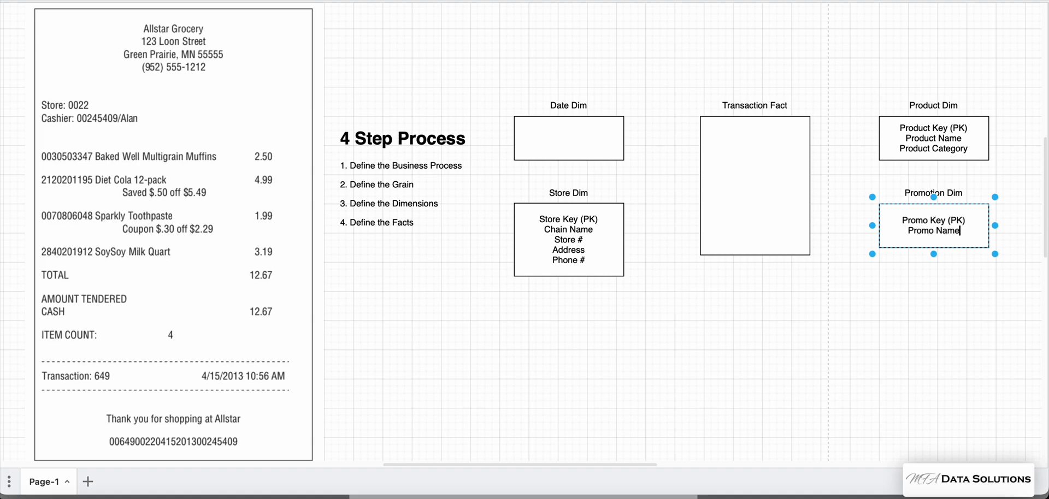
text(Prod)
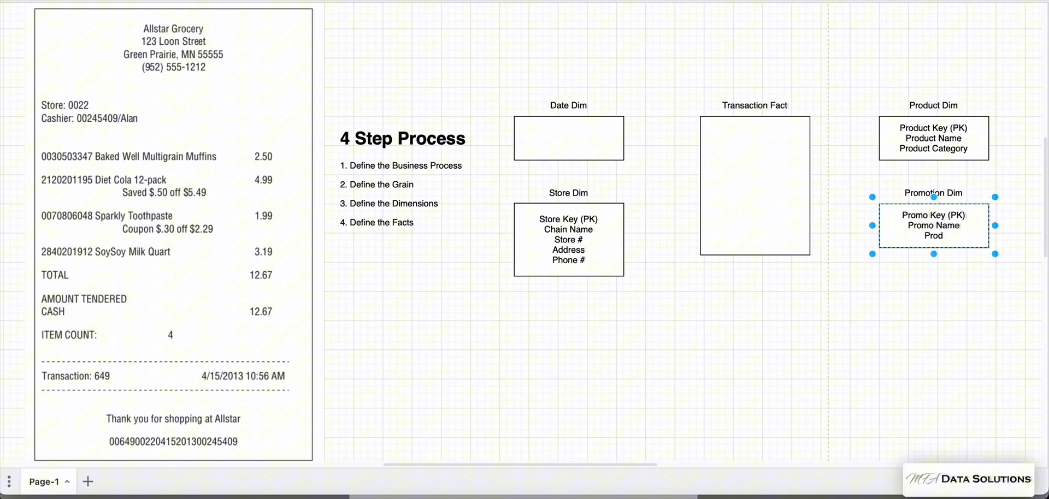
text(romo Detail)
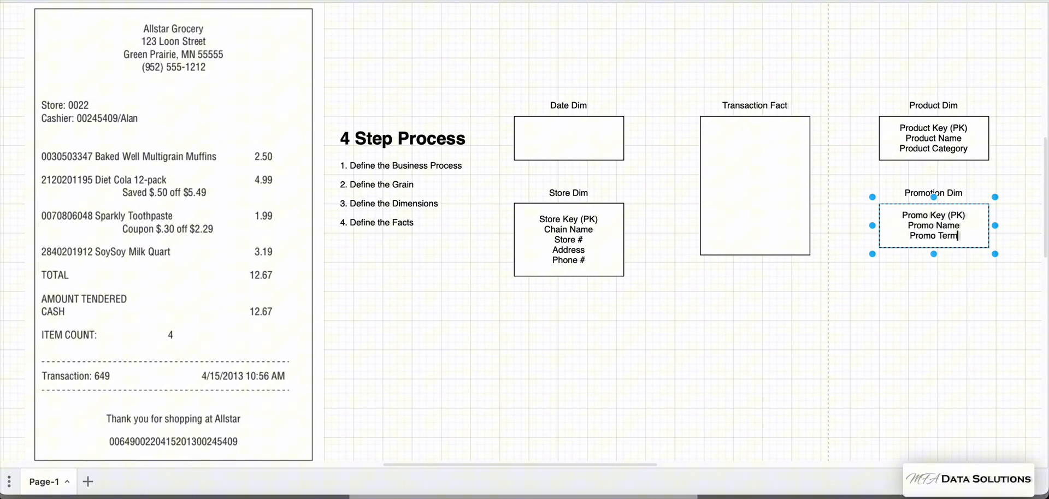
mouse_move(937, 294)
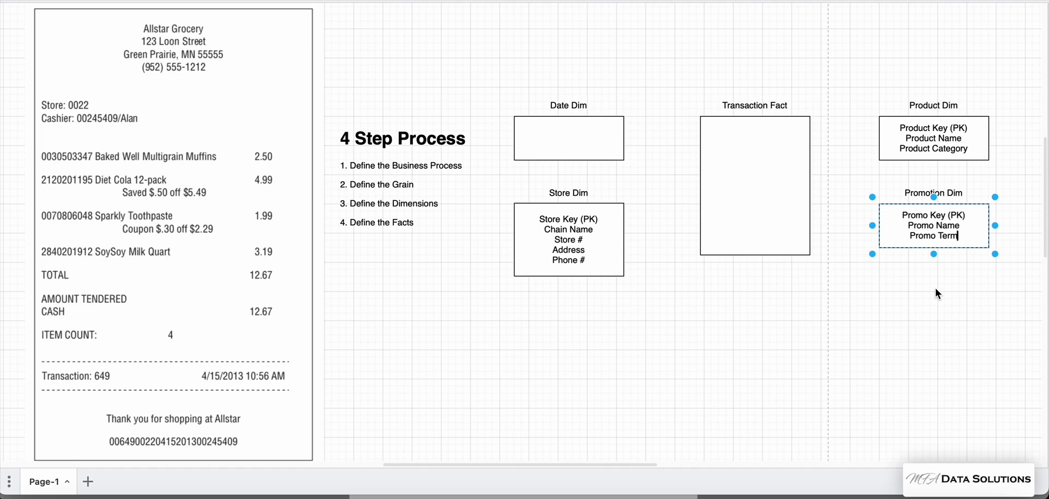
click(917, 328)
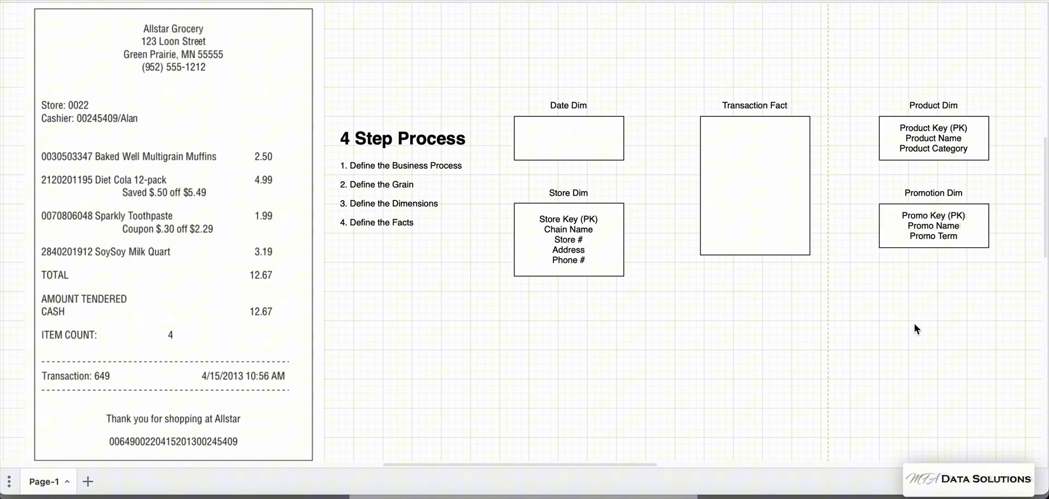
mouse_move(380, 351)
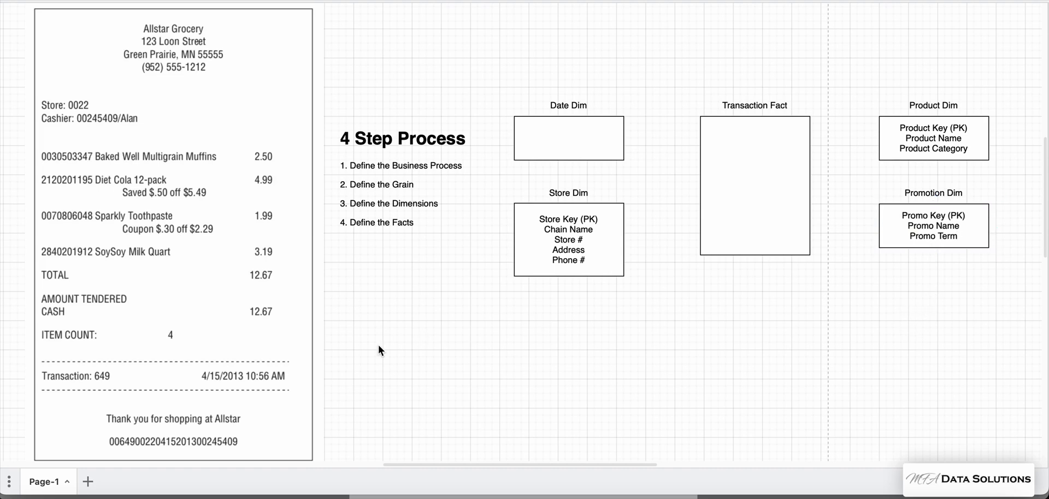
click(192, 386)
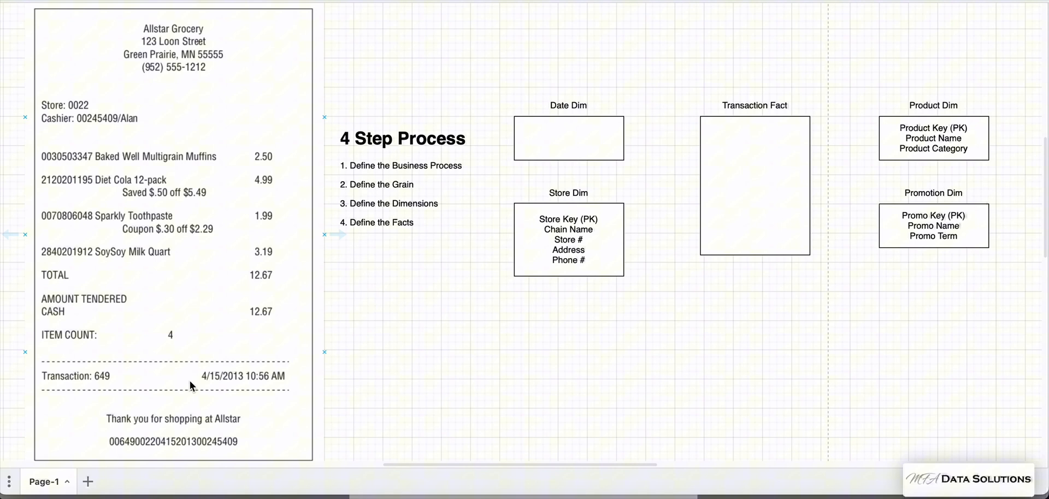
mouse_move(438, 184)
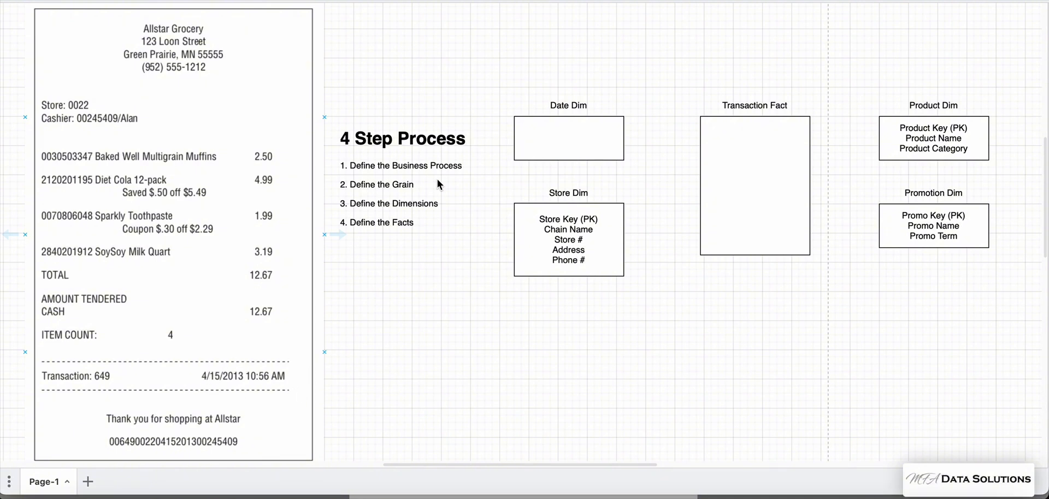
click(569, 139)
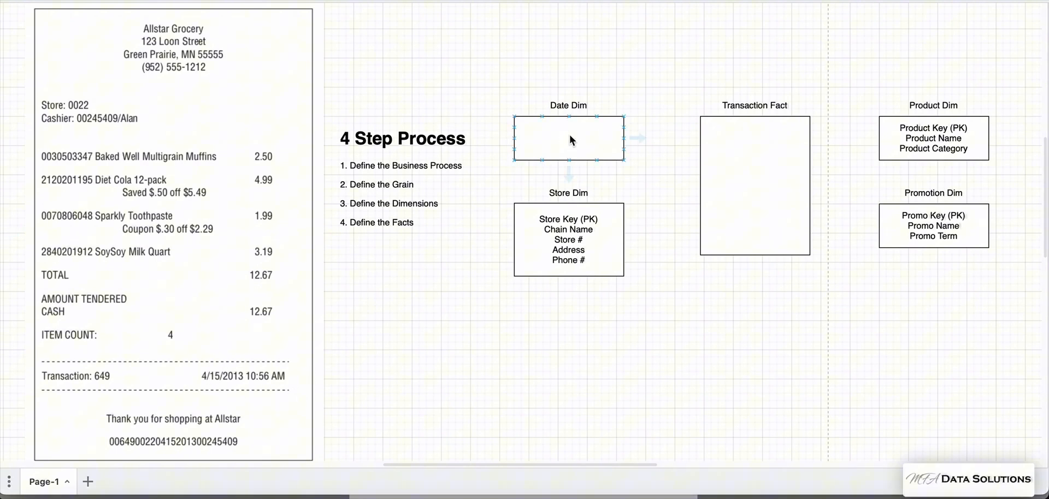
- Type Date Key (PK), Day, Month, Year, Fiscal Year, Quarter and Time into Date Dim
double_click(568, 139)
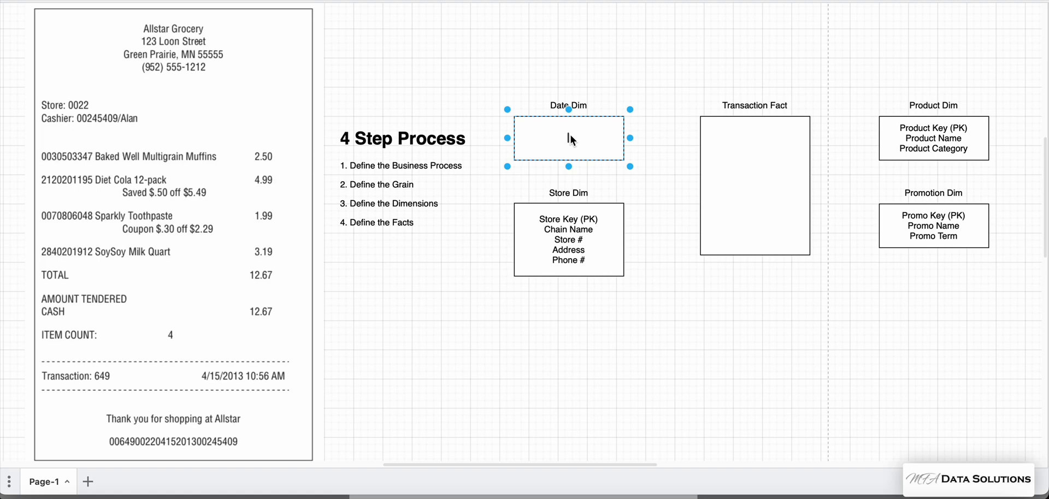
text(Date Key (PK)
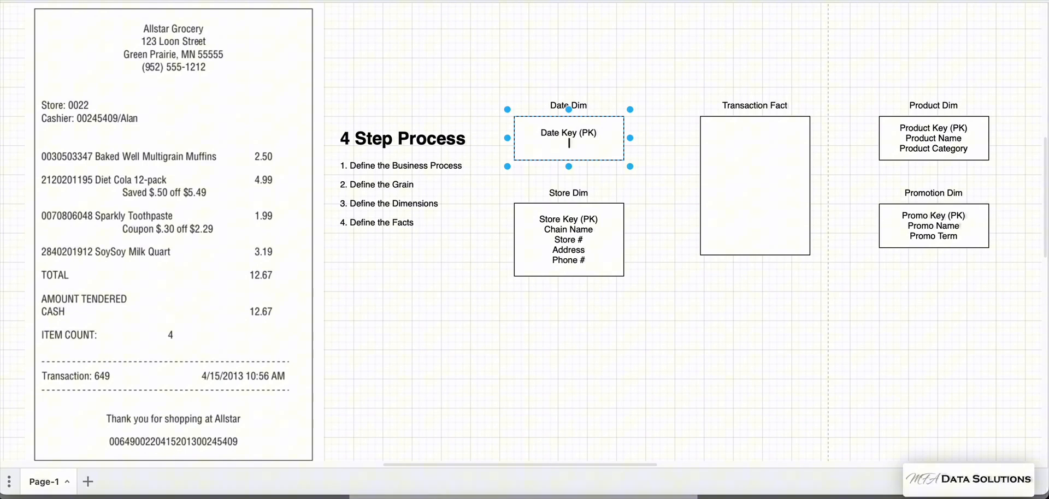
text(Day)
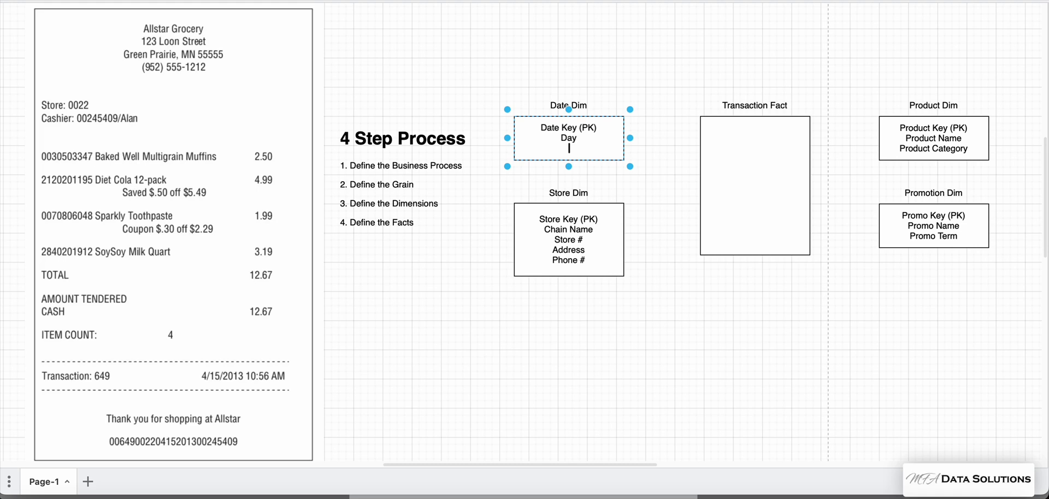
text(Month)
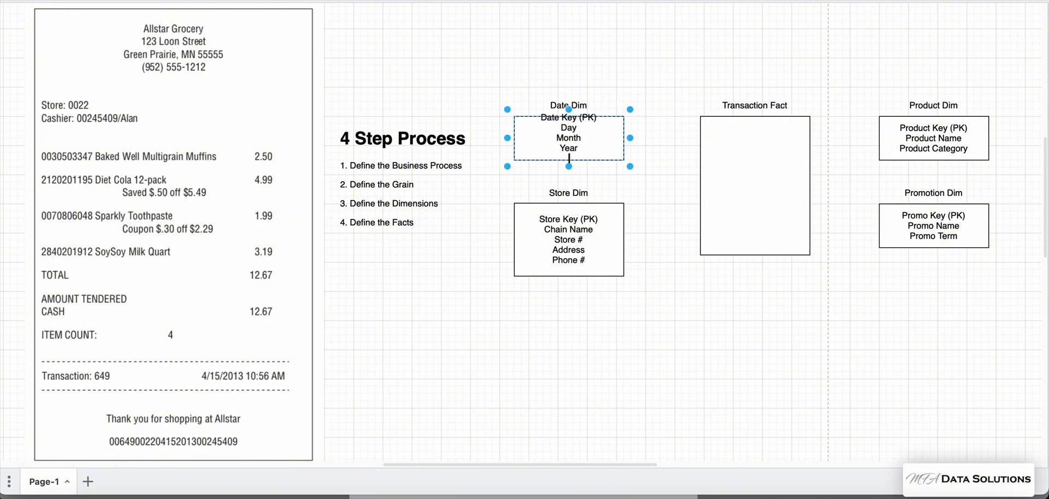
text(FS)
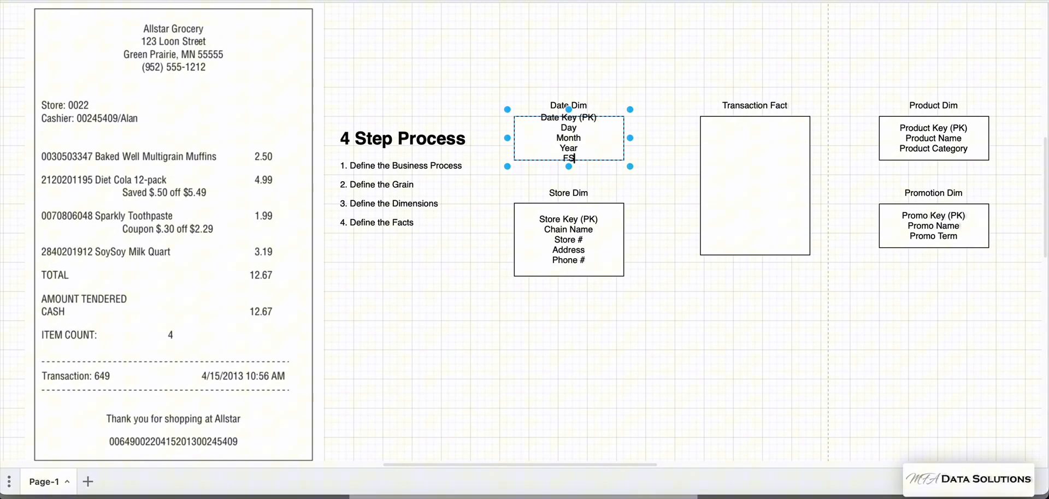
text(iscal)
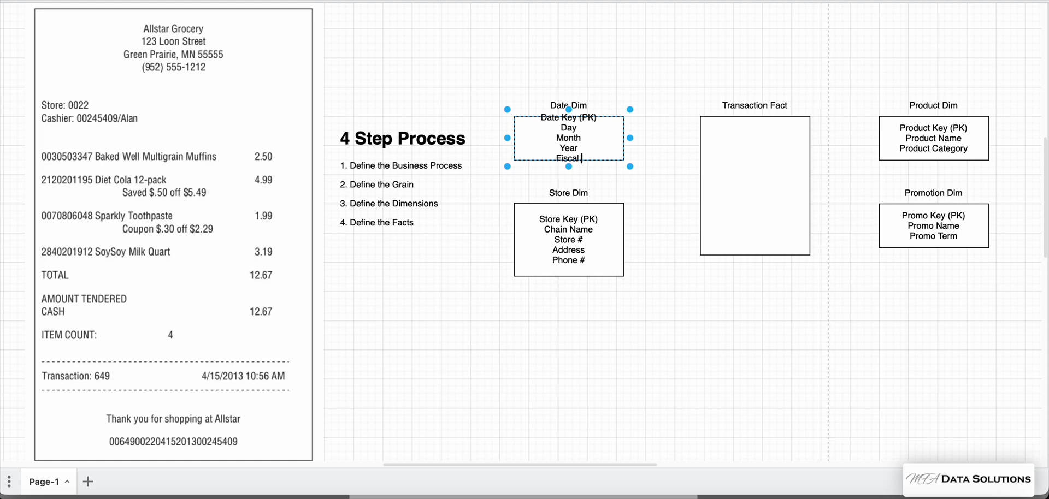
text(Year)
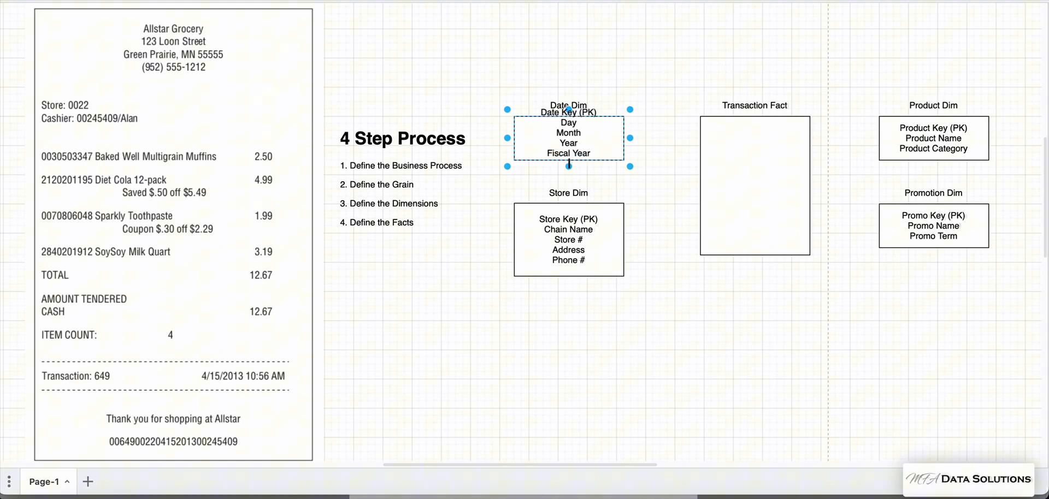
text(Quarter)
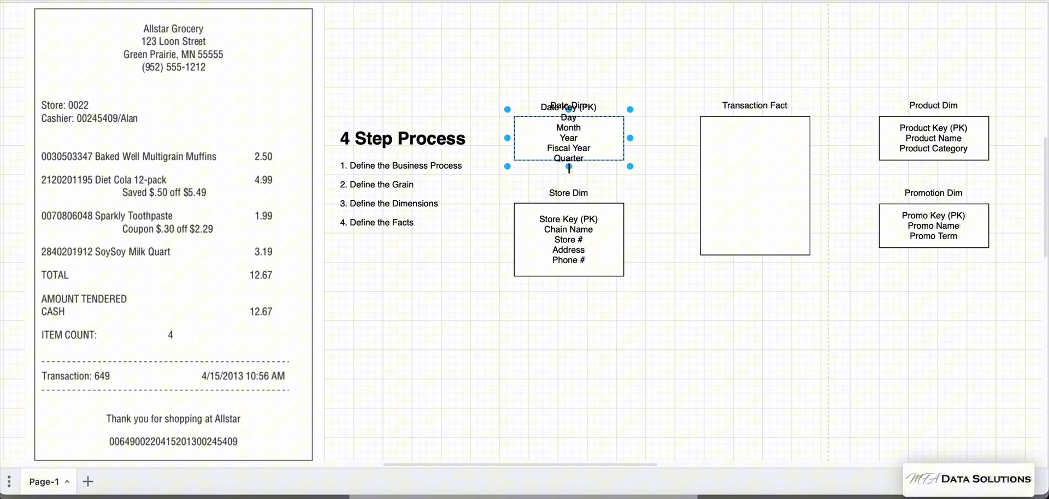
text(Time)
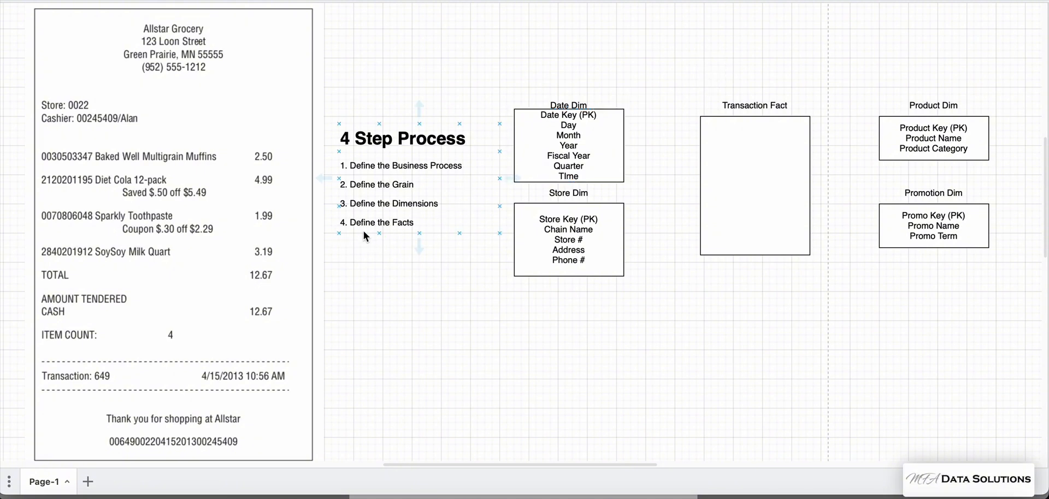
click(771, 182)
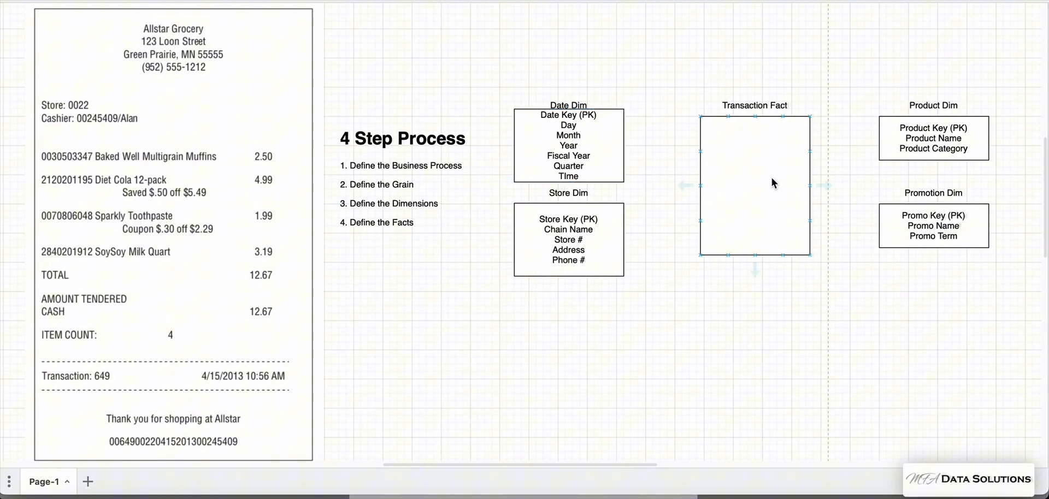
click(770, 183)
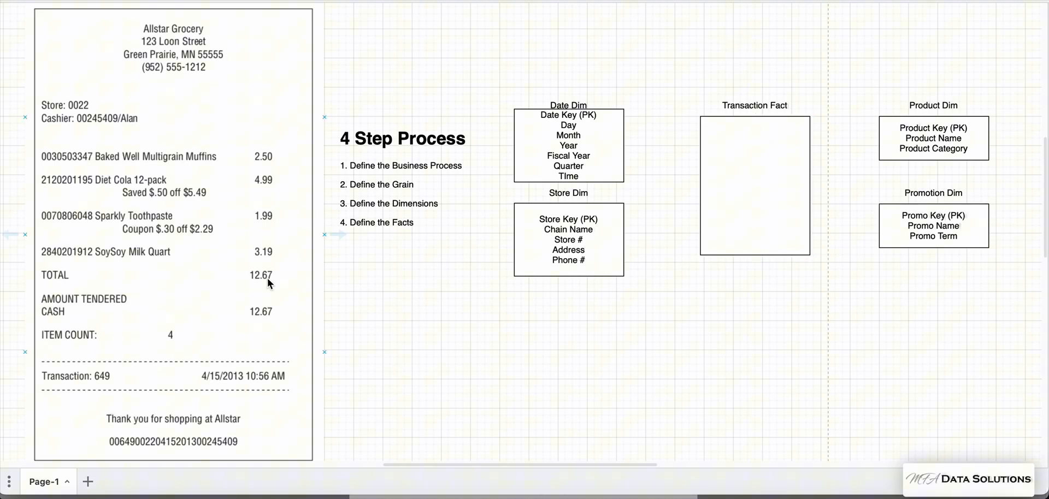
mouse_move(278, 307)
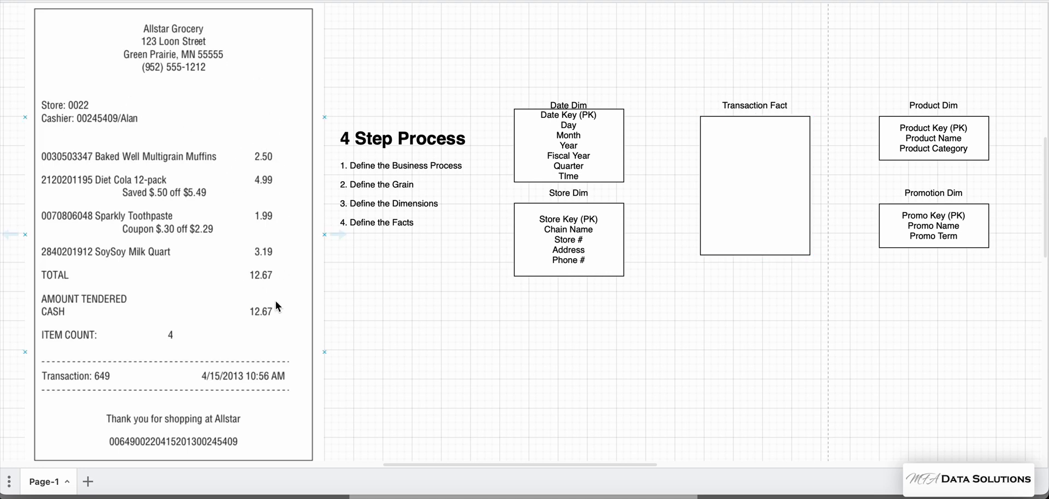
mouse_move(250, 263)
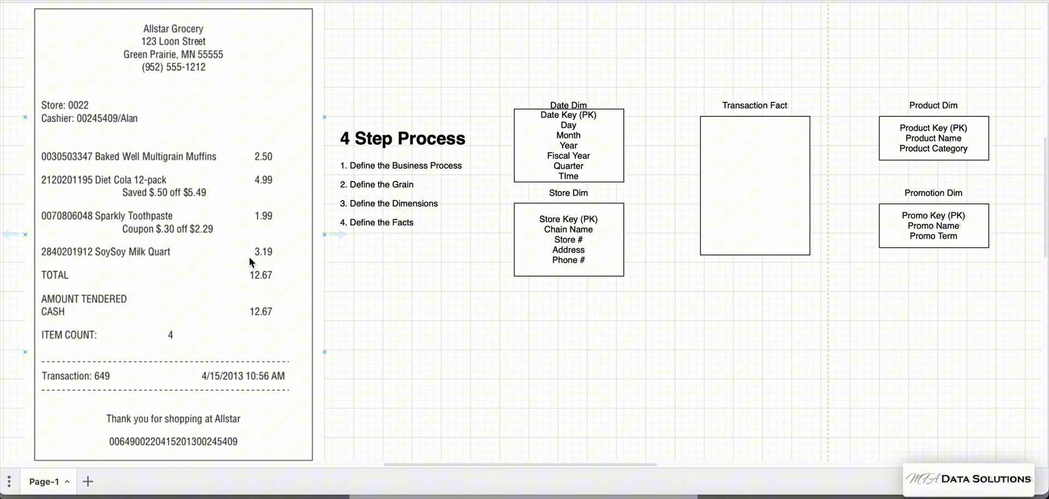
click(750, 145)
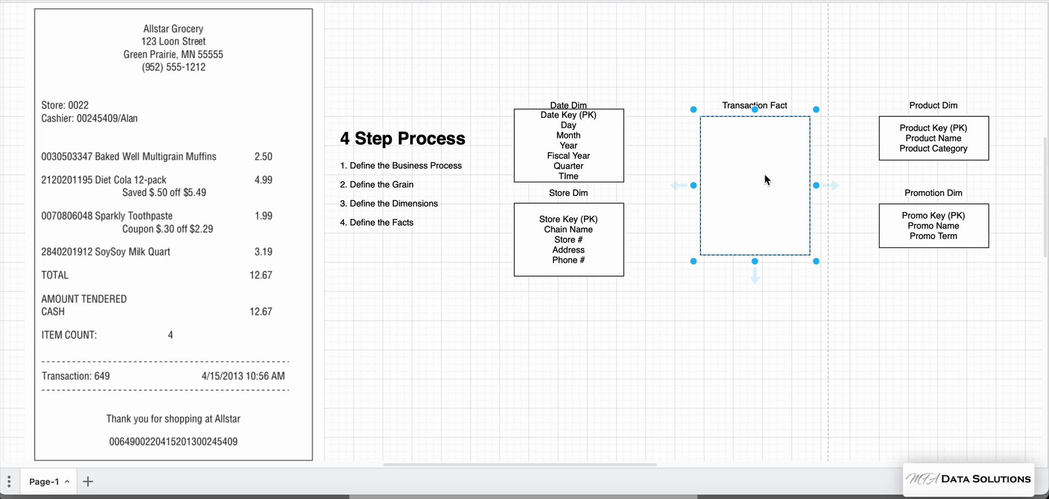
mouse_move(758, 260)
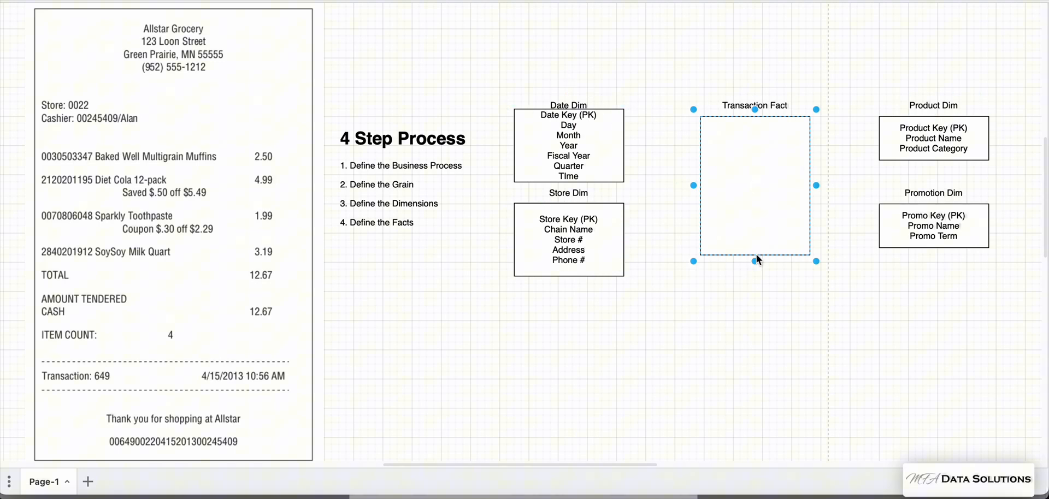
- Enter Date Key (FK) and Product Key (FK) in the Transaction Fact box
double_click(754, 186)
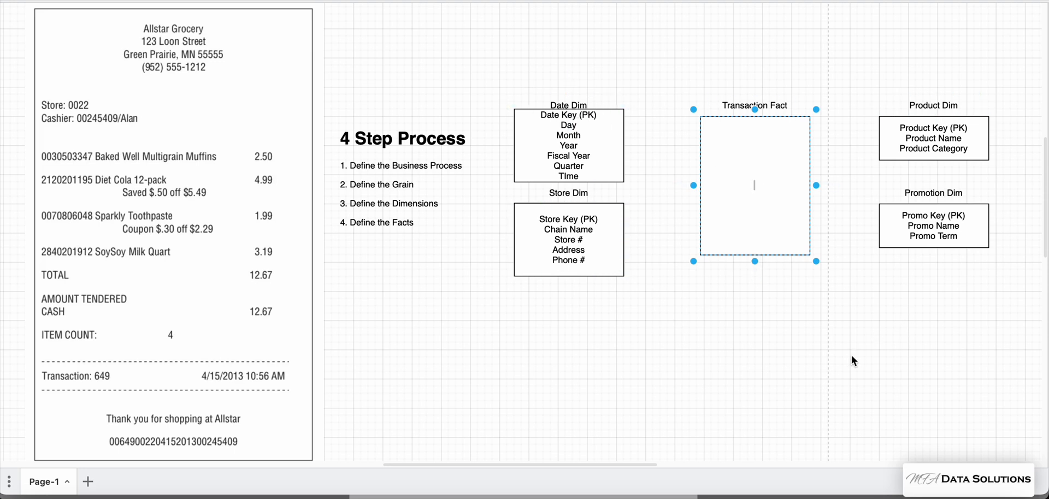
text(Date)
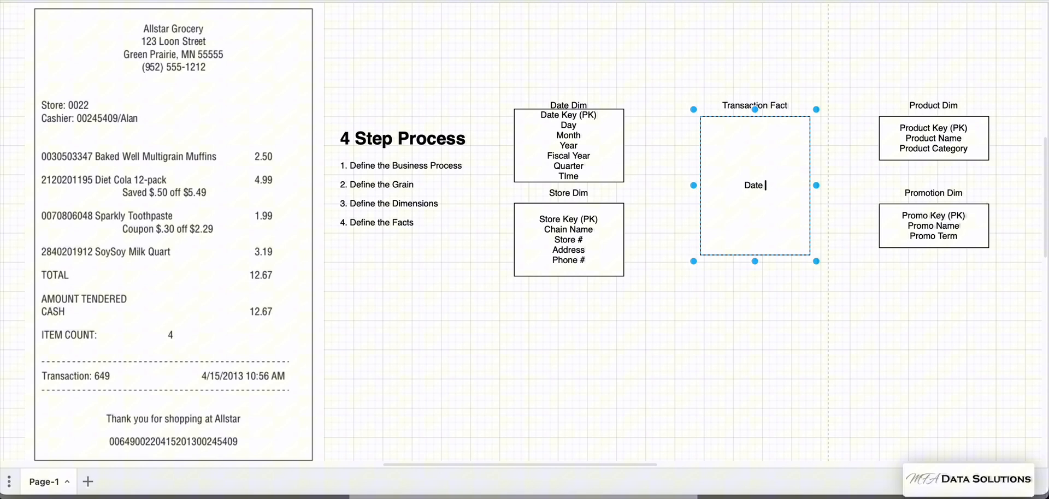
text(key)
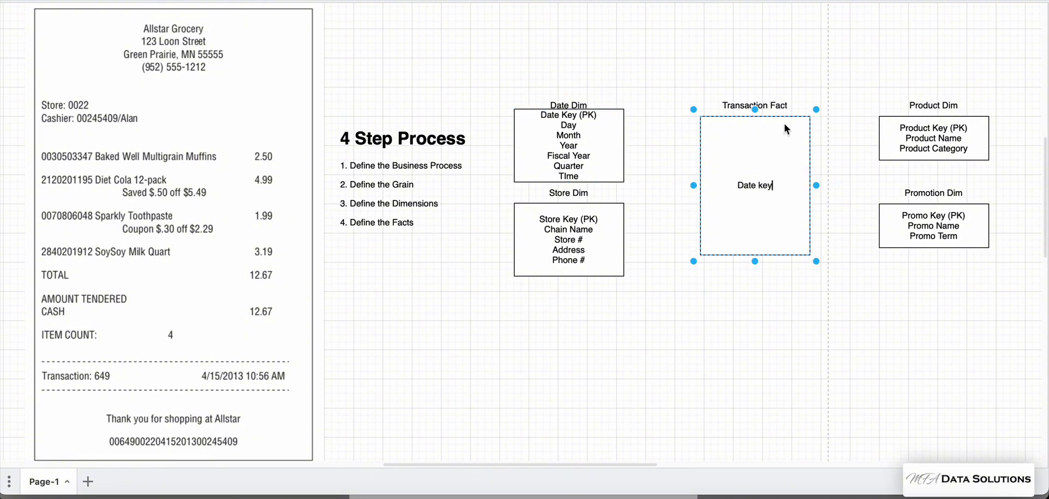
text(()
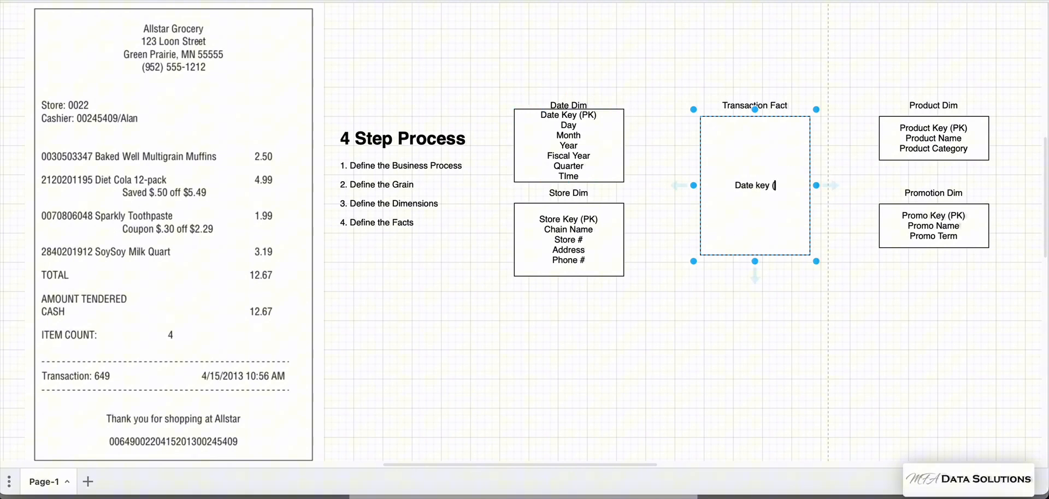
text(FK)
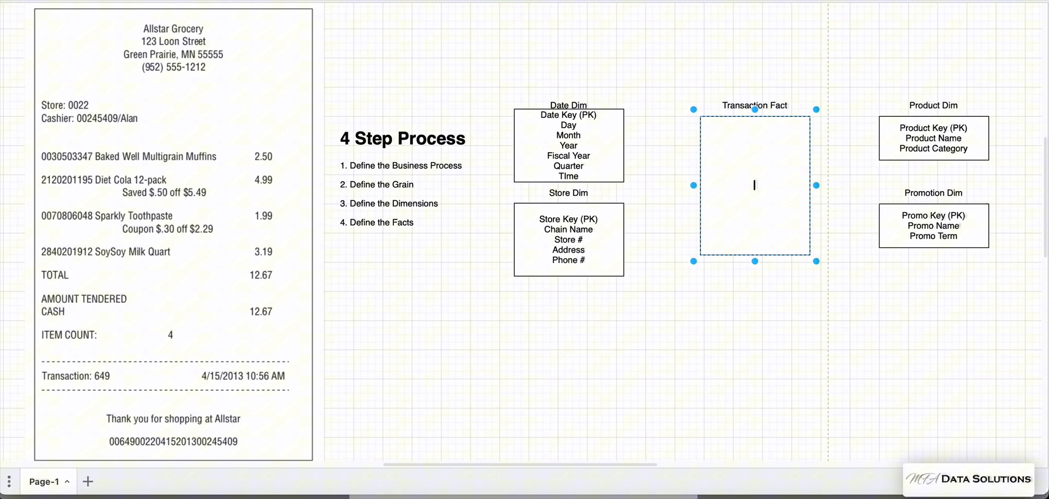
text(Date Key ()
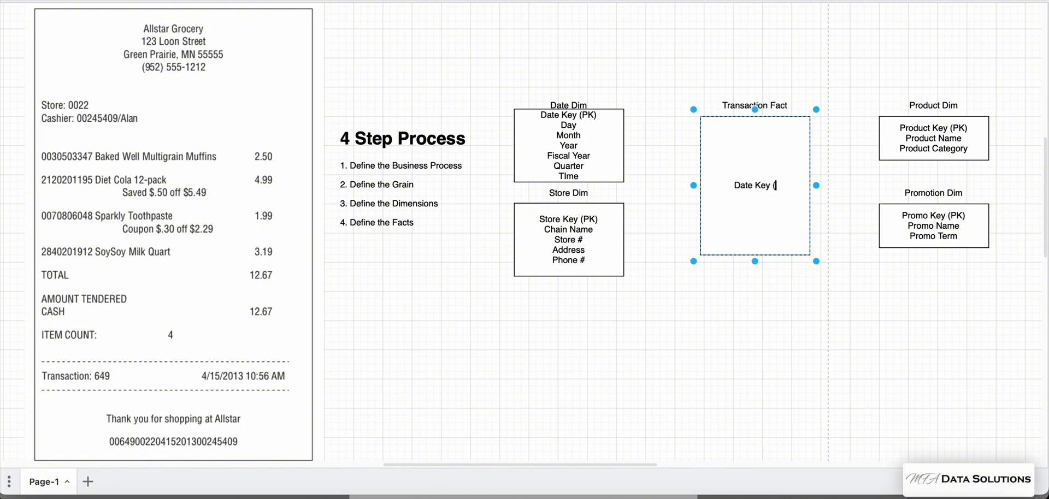
text(FK))
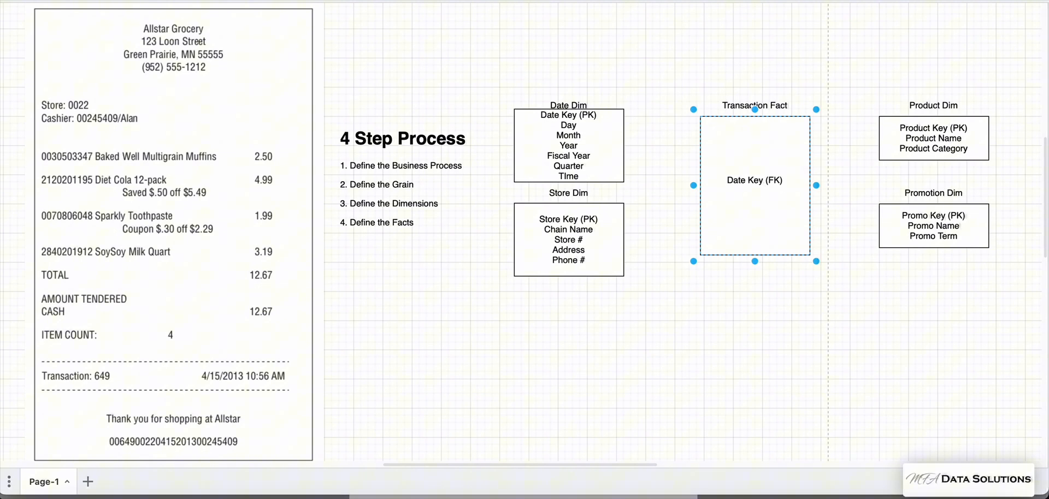
text(Product Keyu)
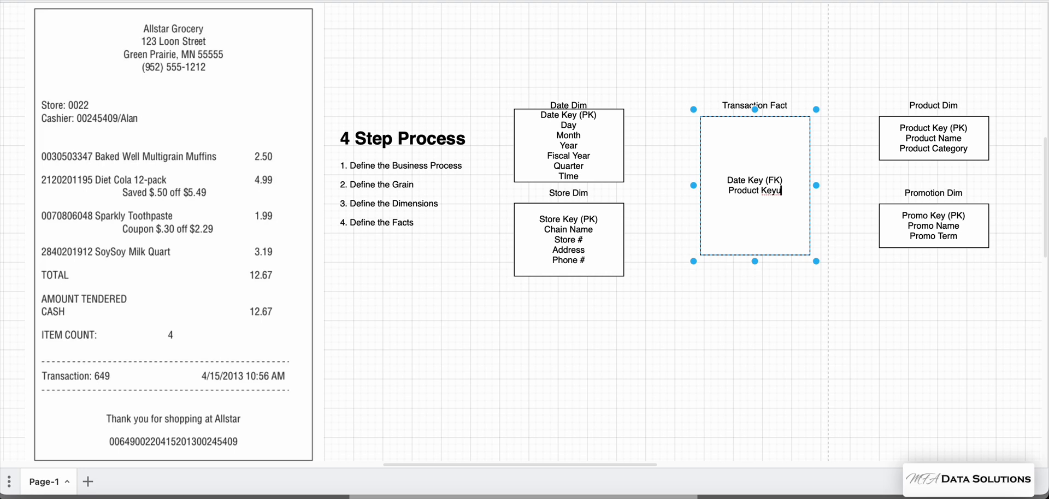
text(()
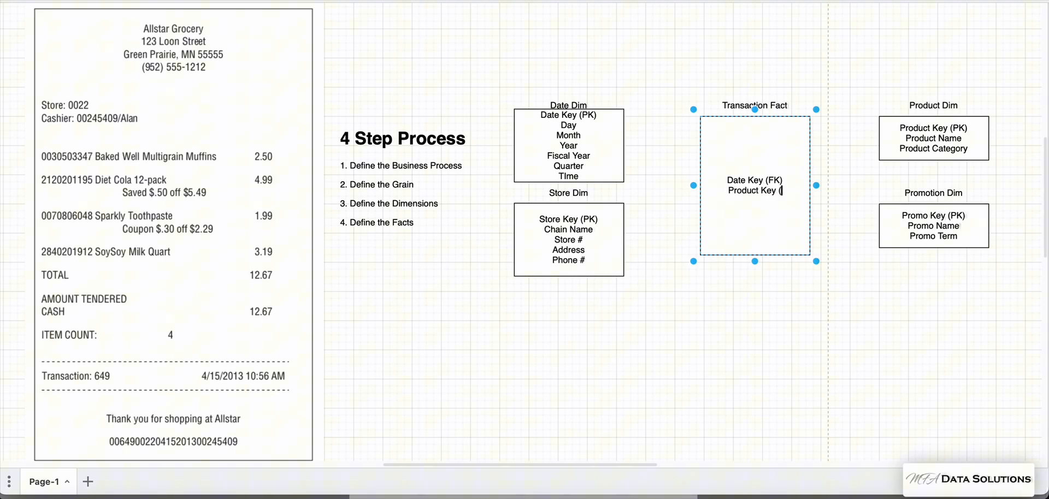
text(FK))
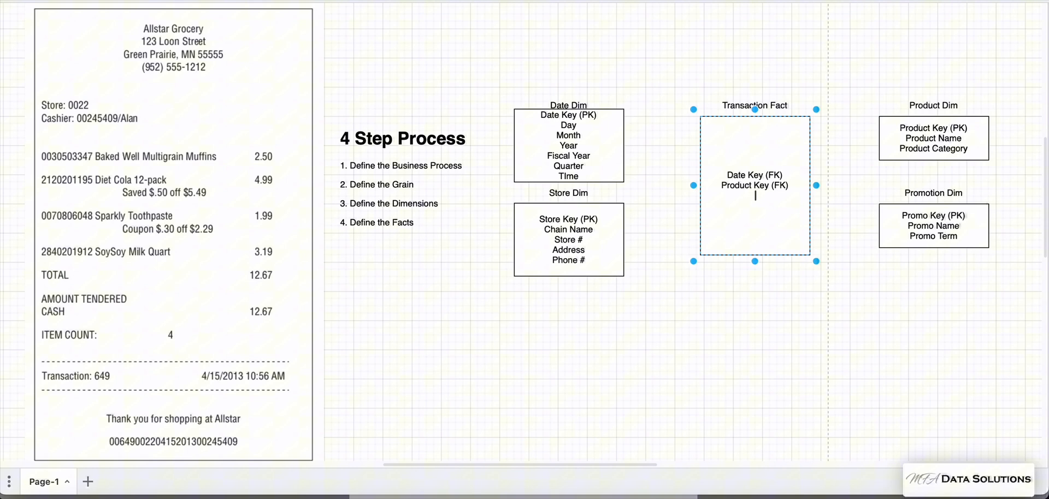
- Add Store Key (FK) and Promo Key (FK) below them
text(Store Key ()
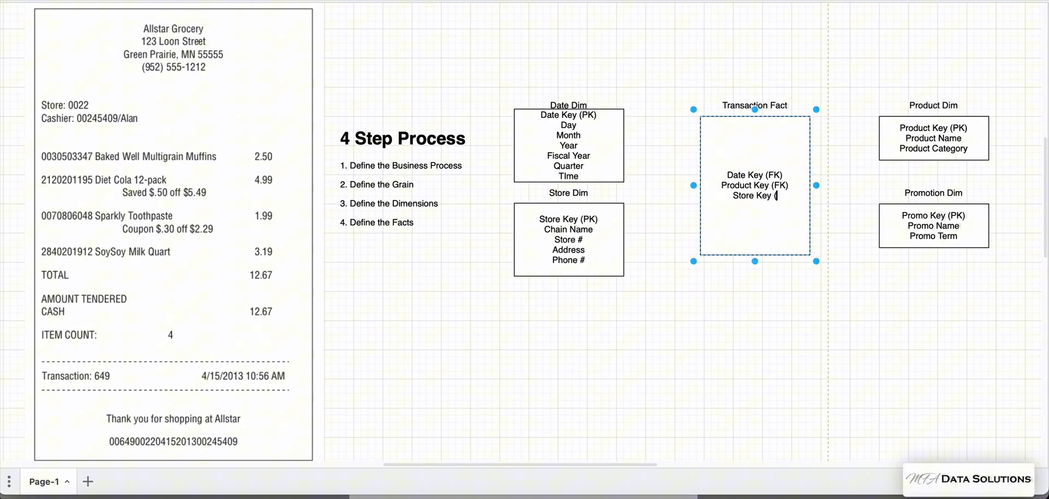
text(FK))
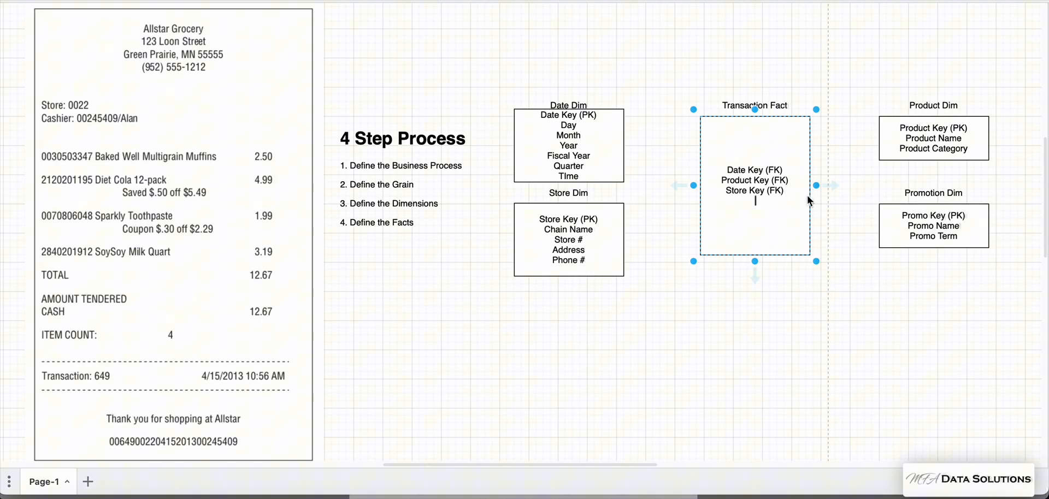
text(Promo Key)
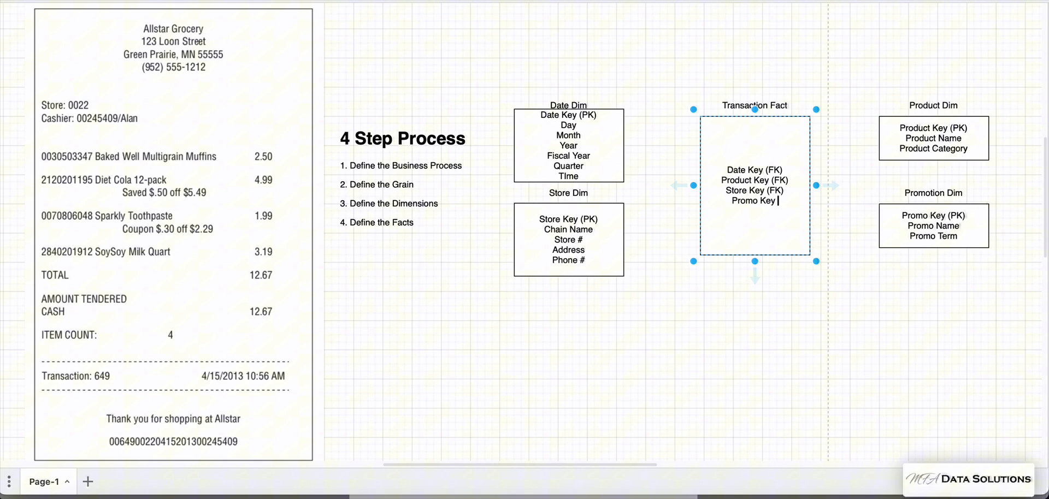
text(()
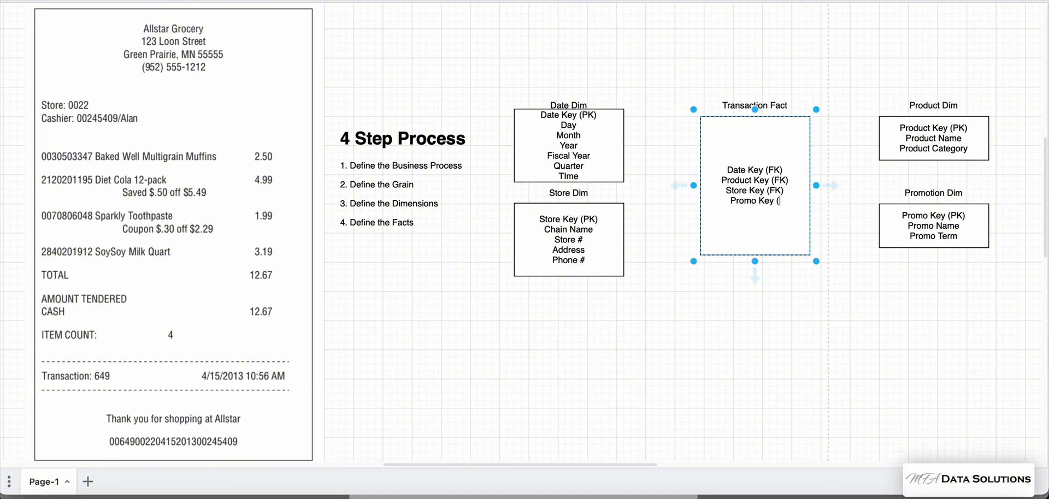
text(FK))
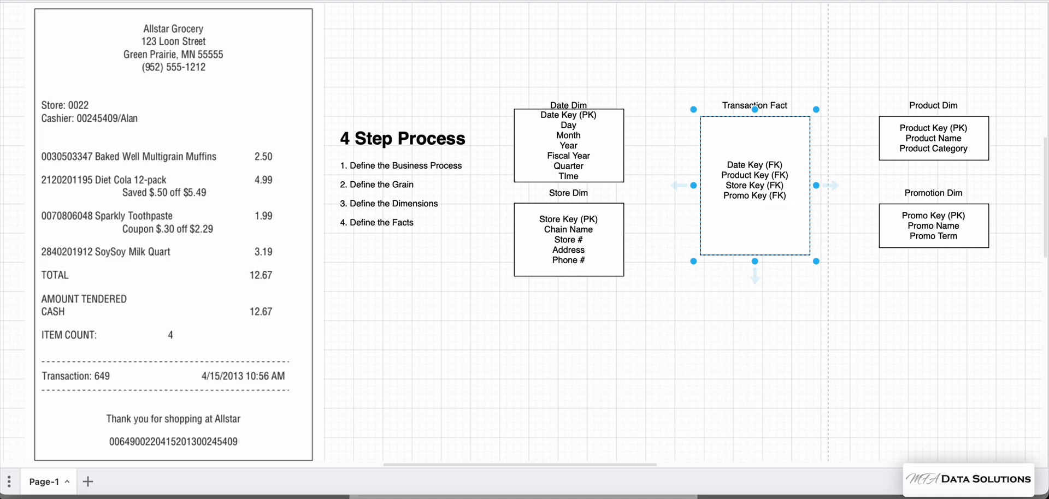
- Add POS Transaction Number and start the Sales Quantity line below the foreign keys
double_click(754, 207)
text(POS)
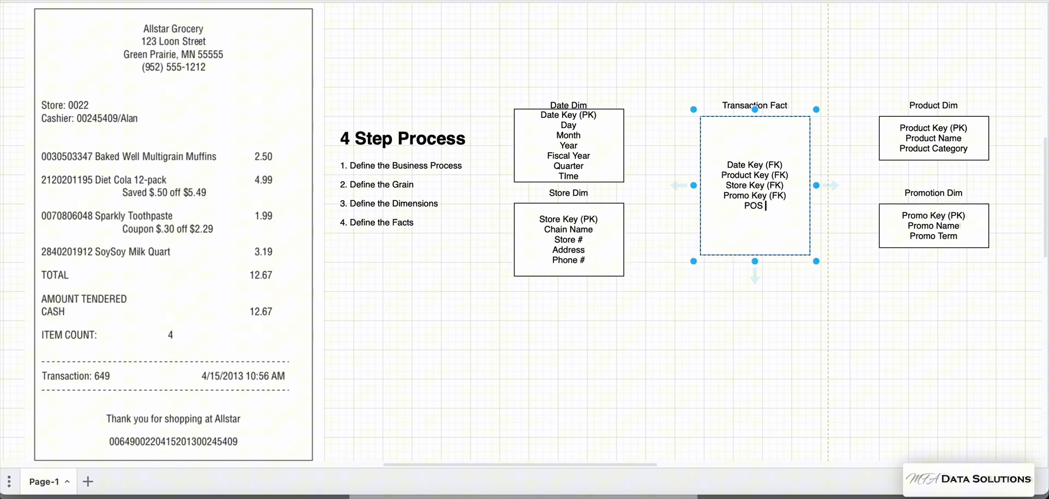
text(Transaction Number)
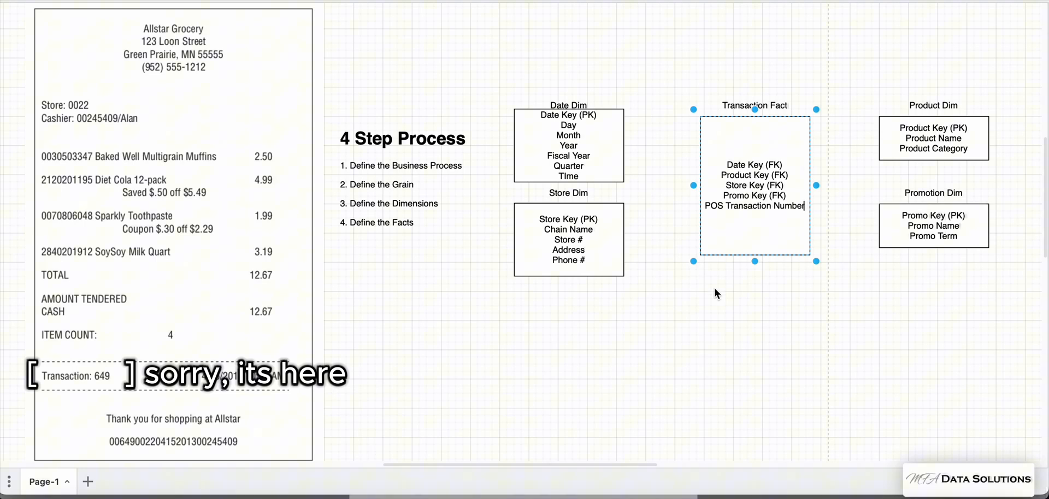
text(Sales Quantiy)
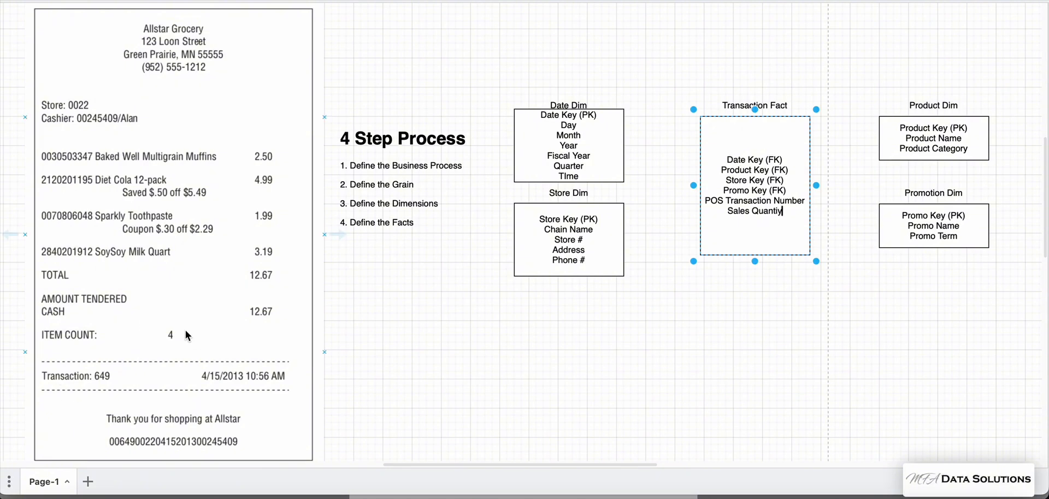
mouse_move(139, 252)
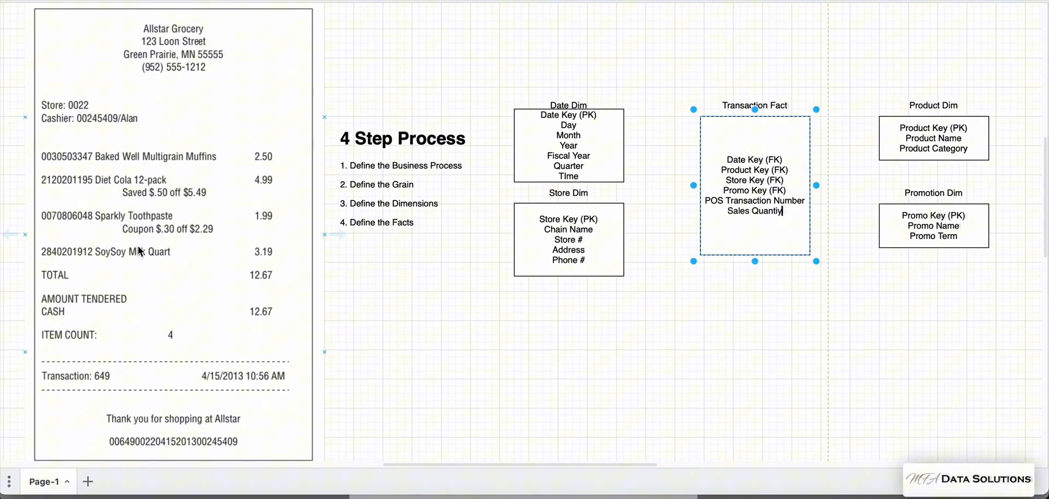
mouse_move(182, 338)
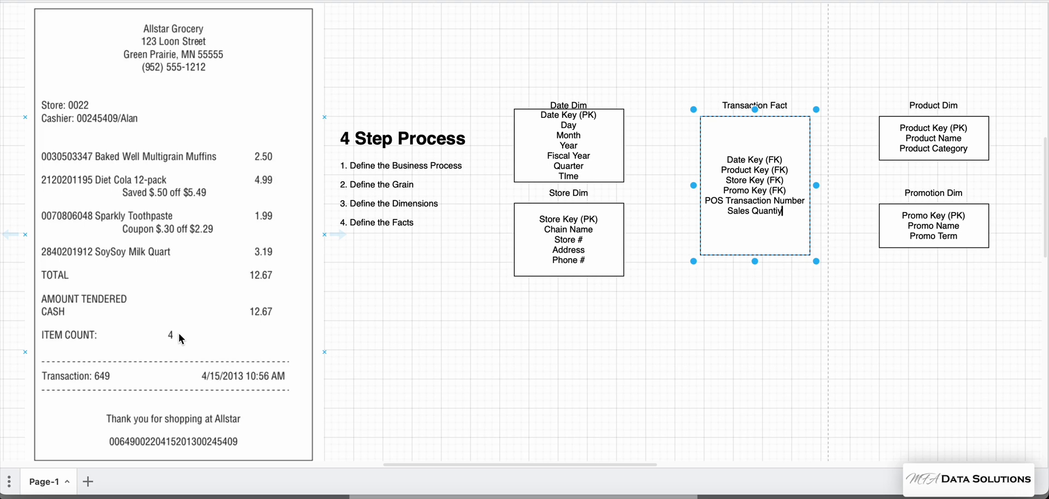
mouse_move(803, 285)
text(Sales Dollar Amount)
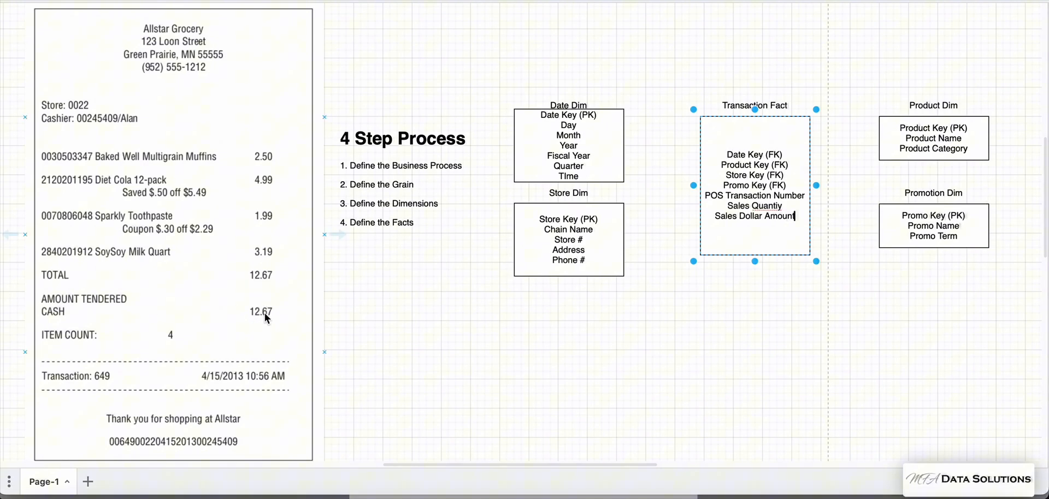
mouse_move(614, 261)
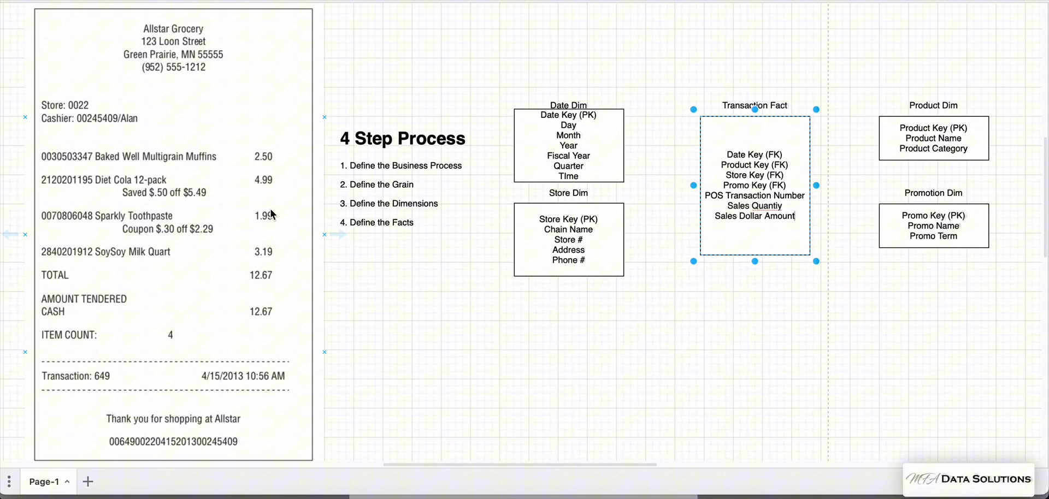
mouse_move(269, 268)
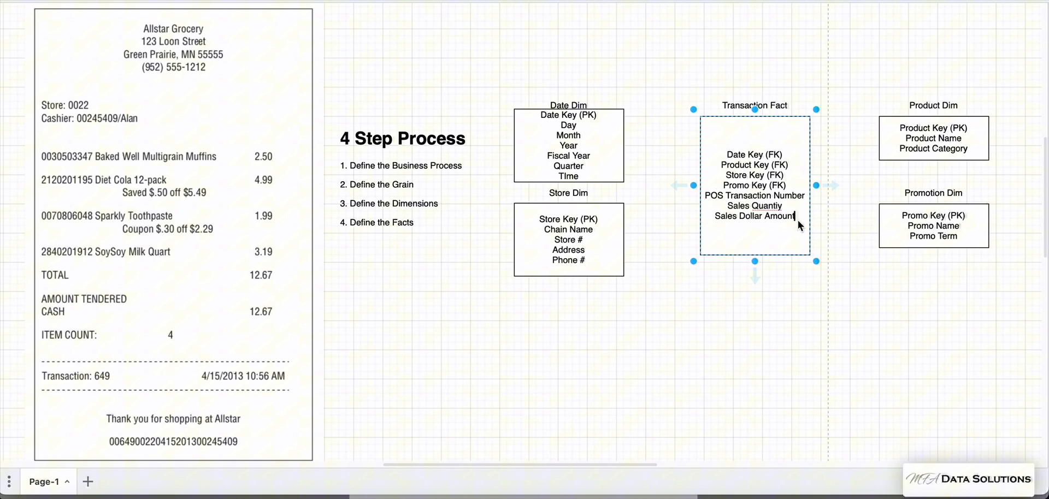
- Add Cost Dollar Amount and Gross Profit Dollar Amount lines to Transaction Fact
key(Enter)
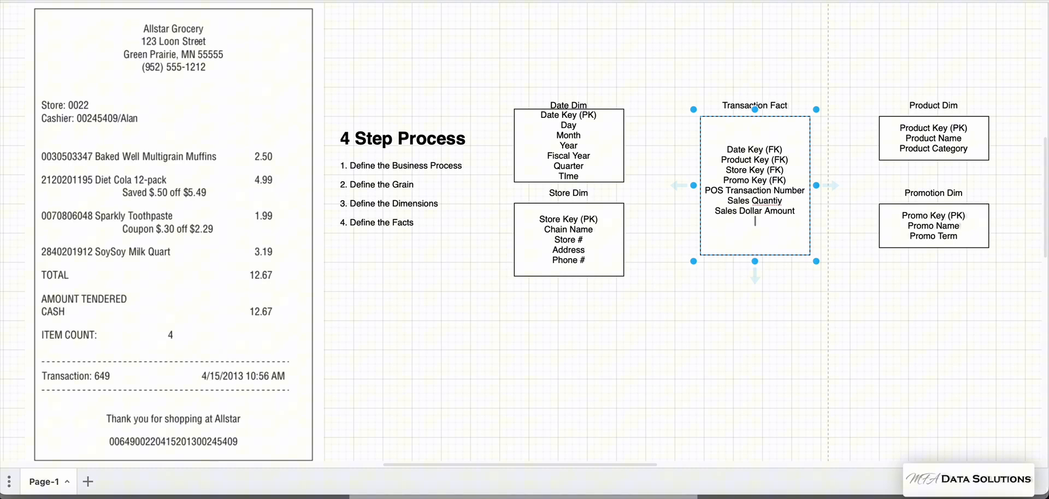
text(Cost Dollar Amount)
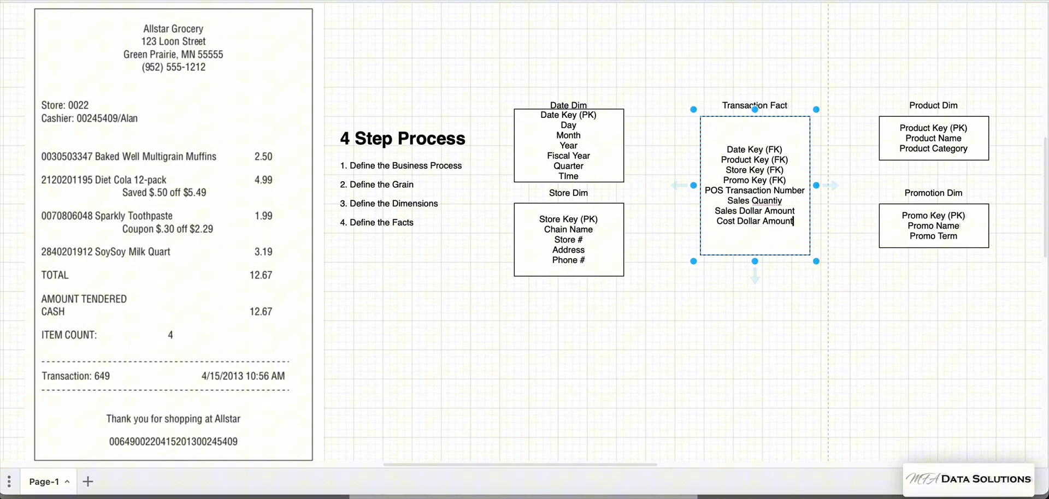
text(Gross Profit Dollar Amount)
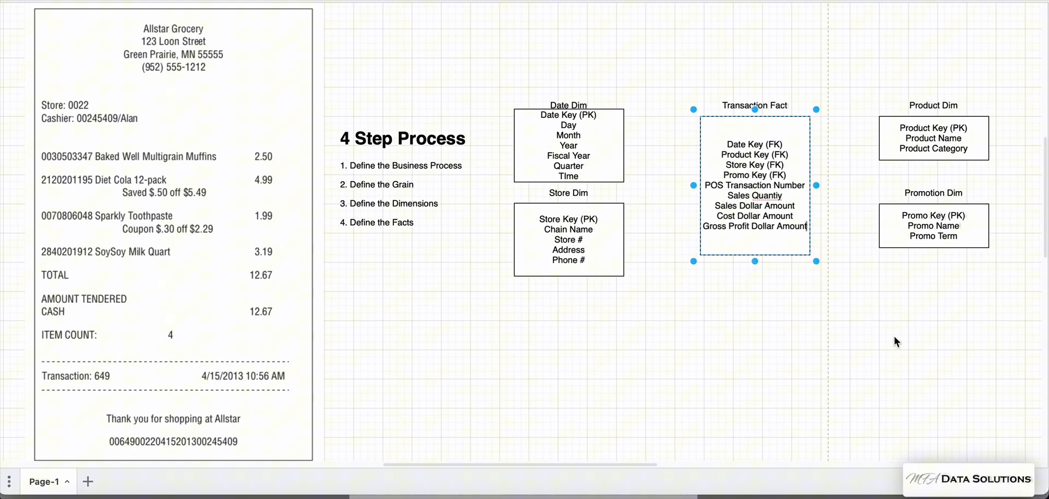
mouse_move(776, 335)
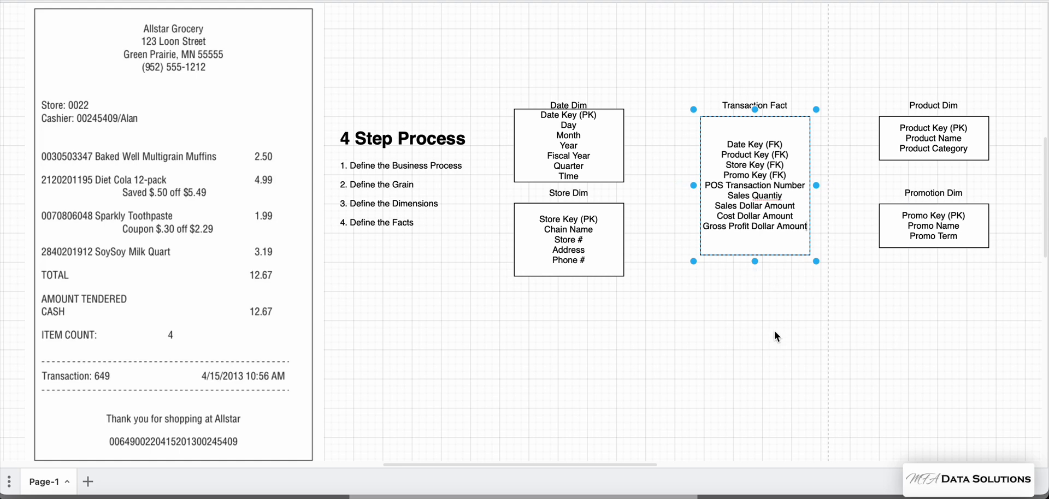